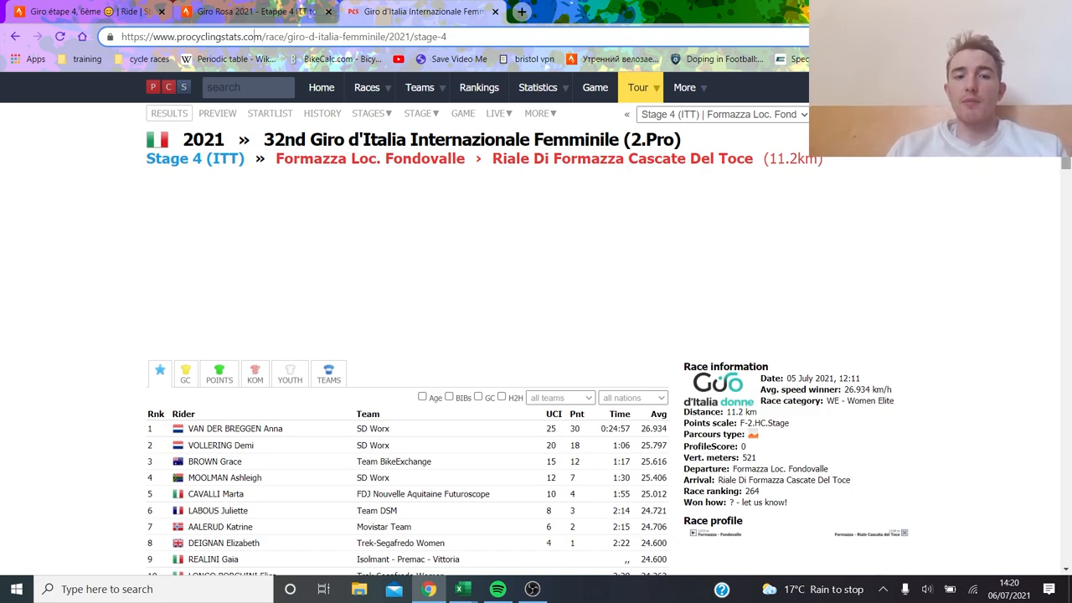
Step: Scroll through the Giro étape 4, 6ème ride overview: 269 W average, 267 W weighted
{"action": "scroll", "scroll_direction": "down", "scroll_amount": 3}
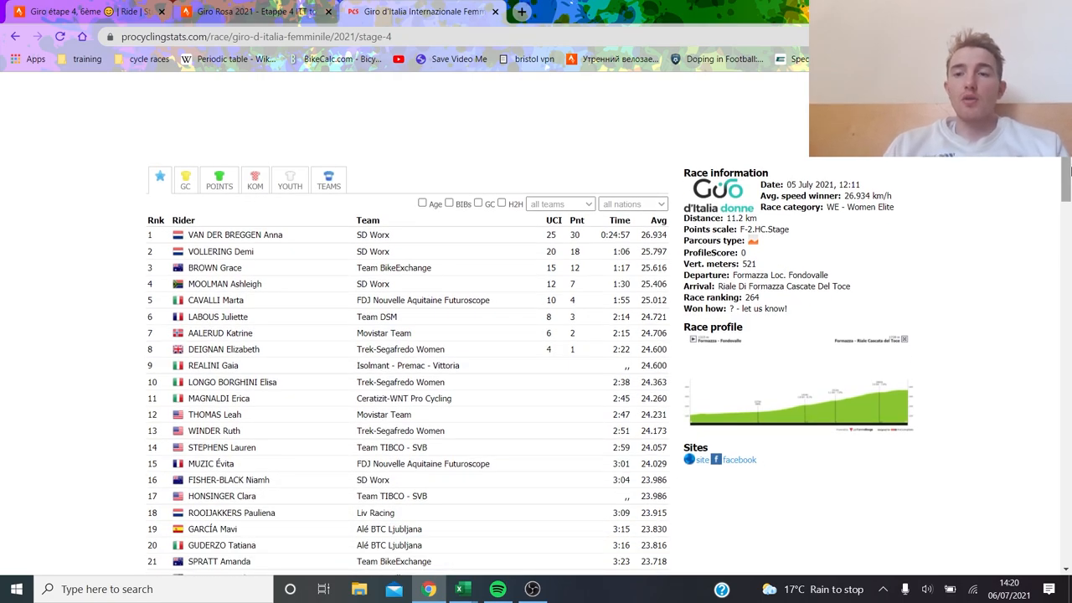
{"action": "scroll", "scroll_direction": "up", "scroll_amount": 3}
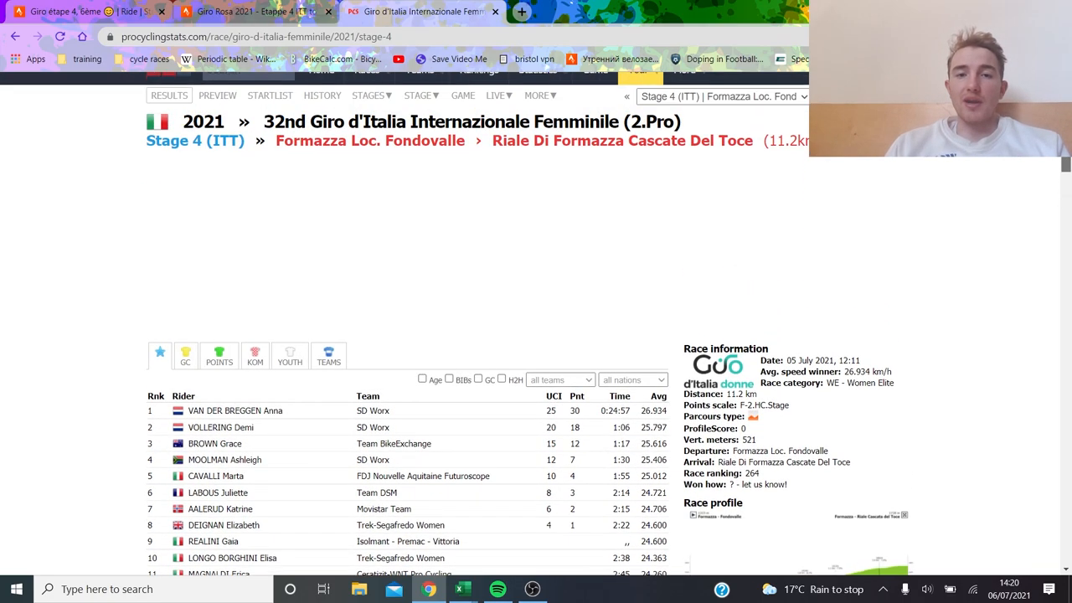
{"action": "scroll", "scroll_direction": "down", "scroll_amount": 3}
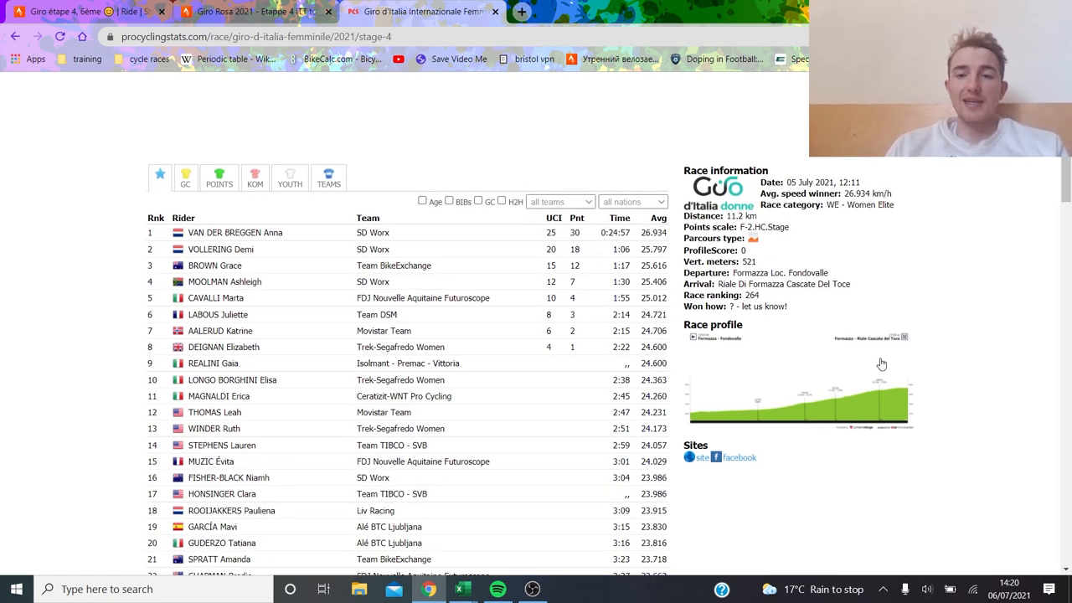
{"action": "mouse_move", "coordinate": [818, 412]}
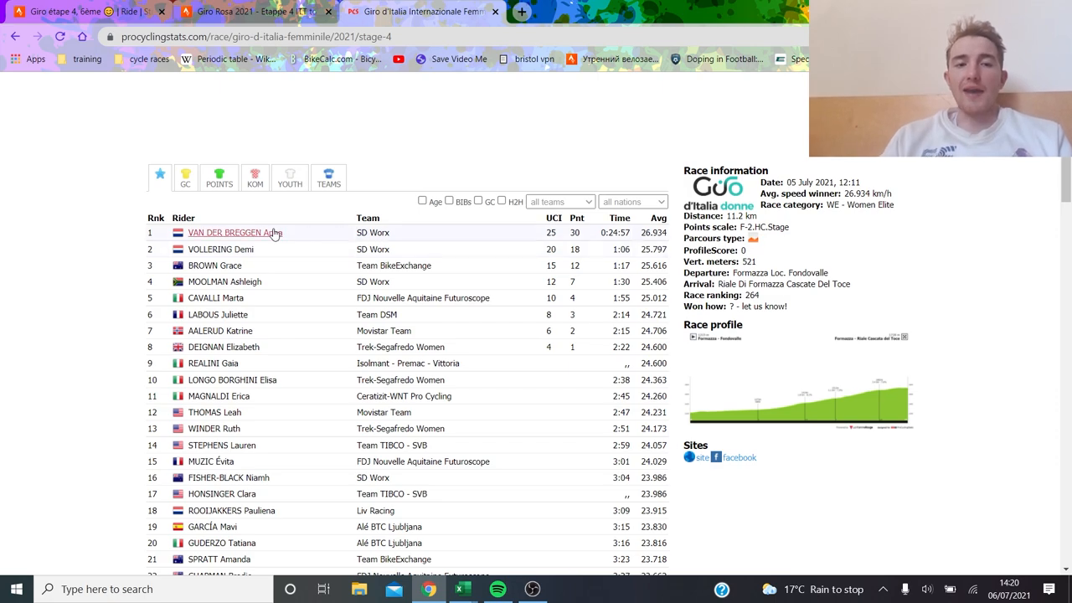
{"action": "mouse_move", "coordinate": [526, 239]}
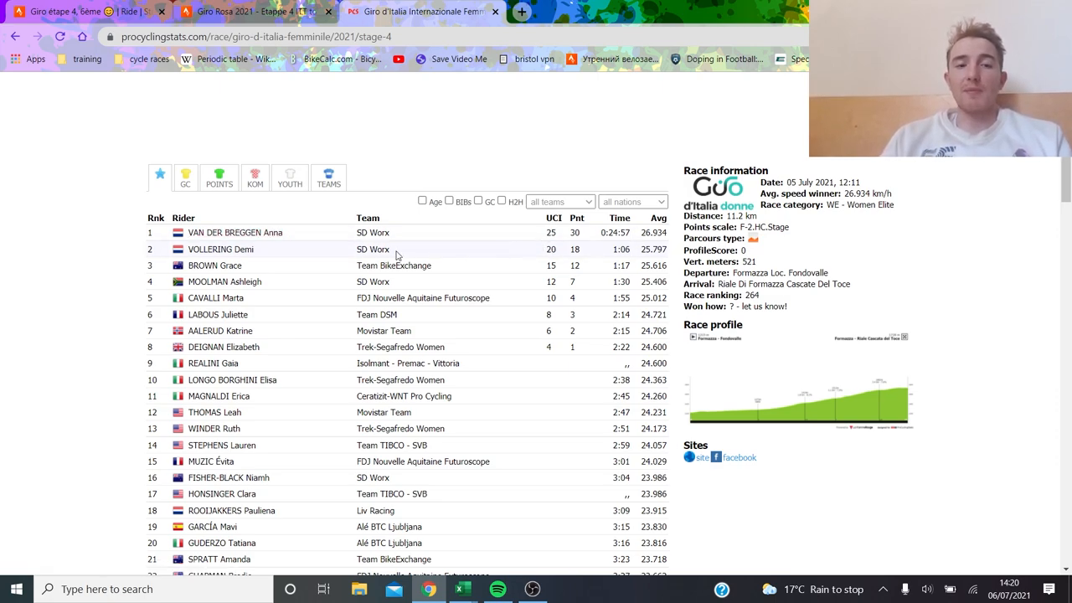
{"action": "mouse_move", "coordinate": [226, 338]}
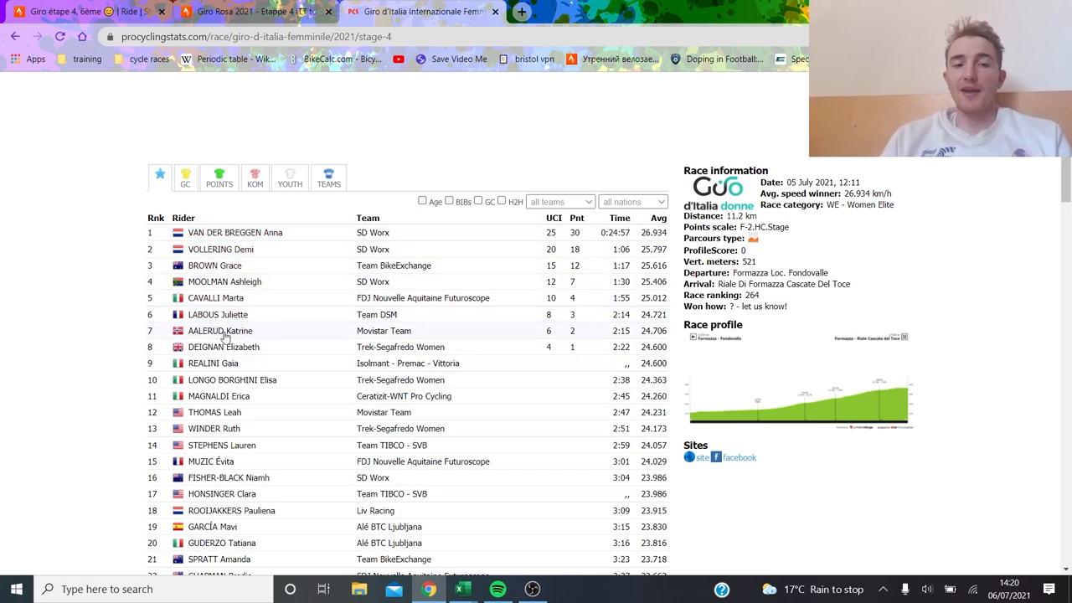
{"action": "mouse_move", "coordinate": [400, 347]}
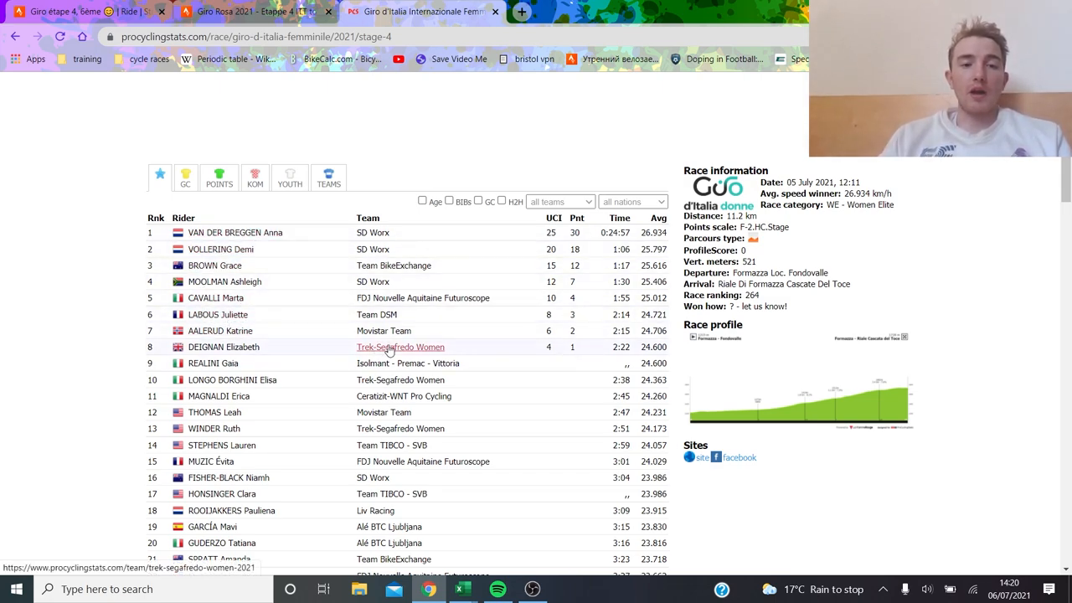
{"action": "mouse_move", "coordinate": [972, 362]}
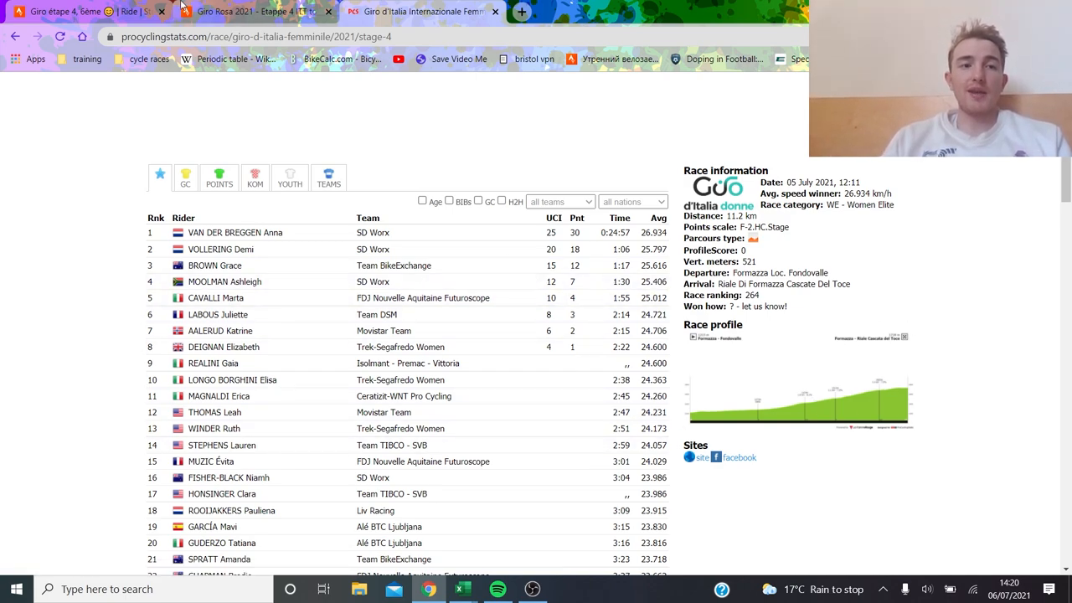
{"action": "mouse_move", "coordinate": [252, 12]}
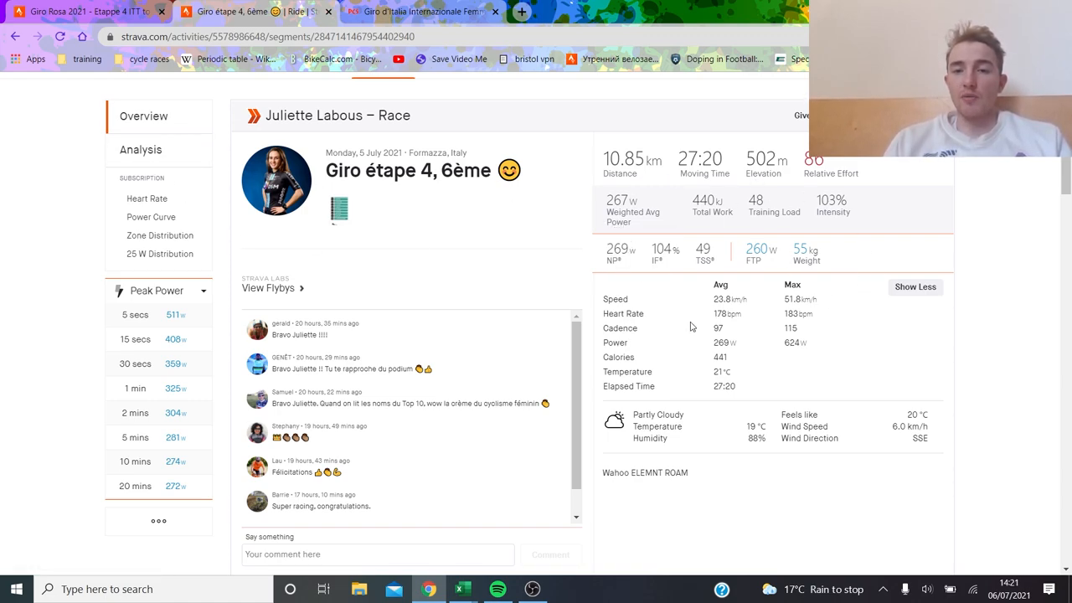
{"action": "mouse_move", "coordinate": [698, 308]}
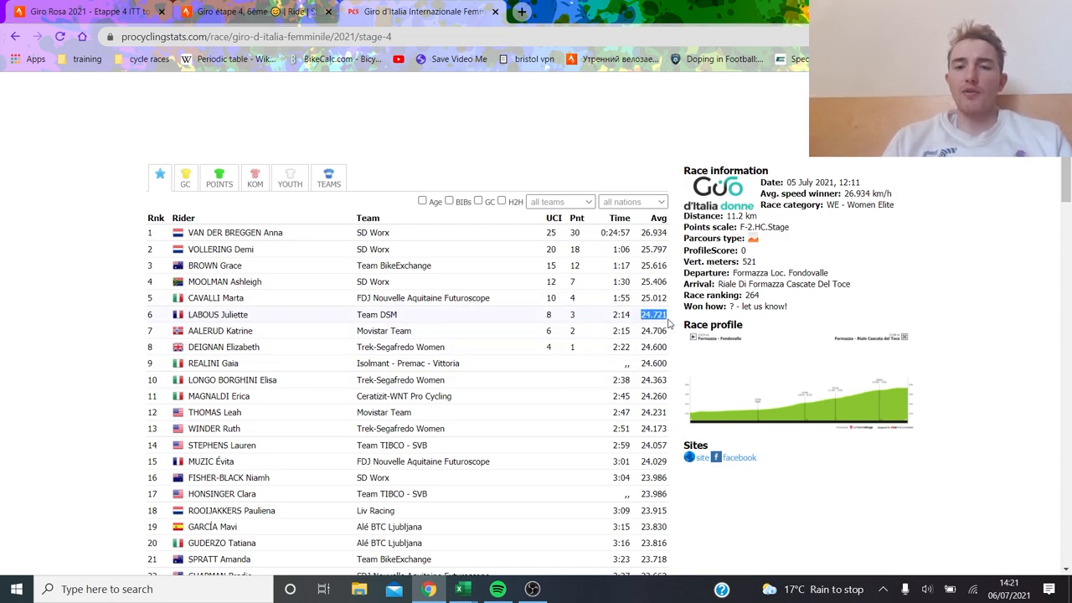
{"action": "mouse_move", "coordinate": [472, 308]}
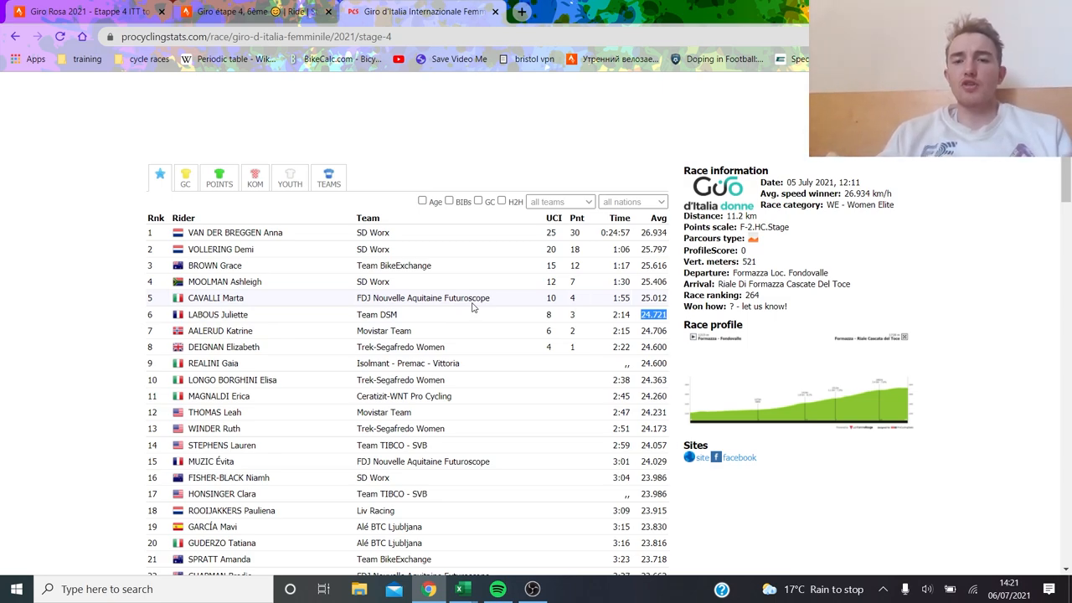
{"action": "mouse_move", "coordinate": [243, 12]}
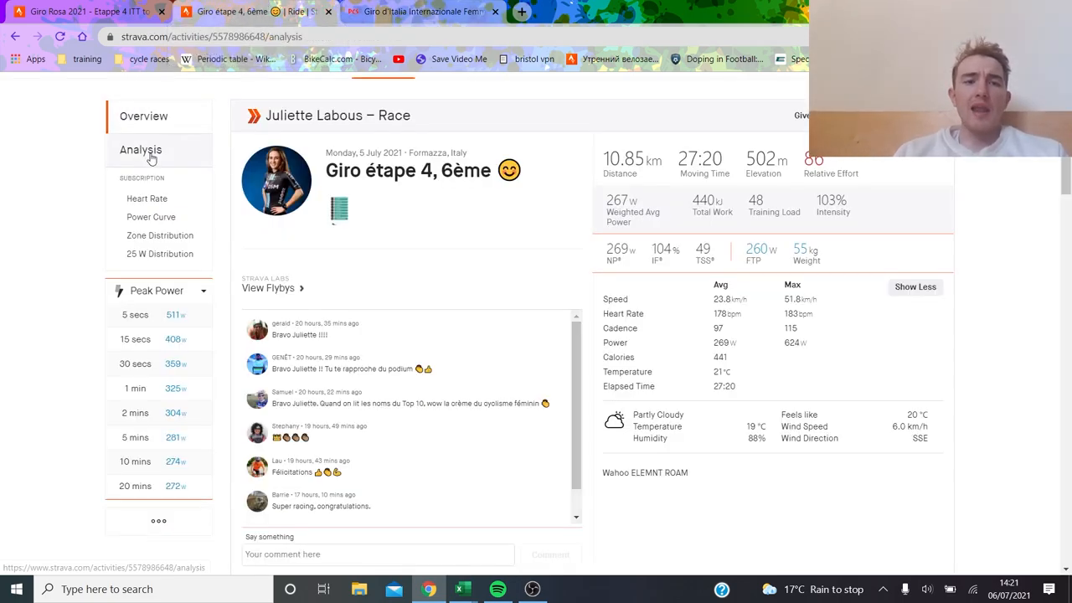
Step: Scroll the analysis page to see the elevation, speed, power, heart rate, cadence and temperature charts
{"action": "scroll", "scroll_direction": "down", "scroll_amount": 3}
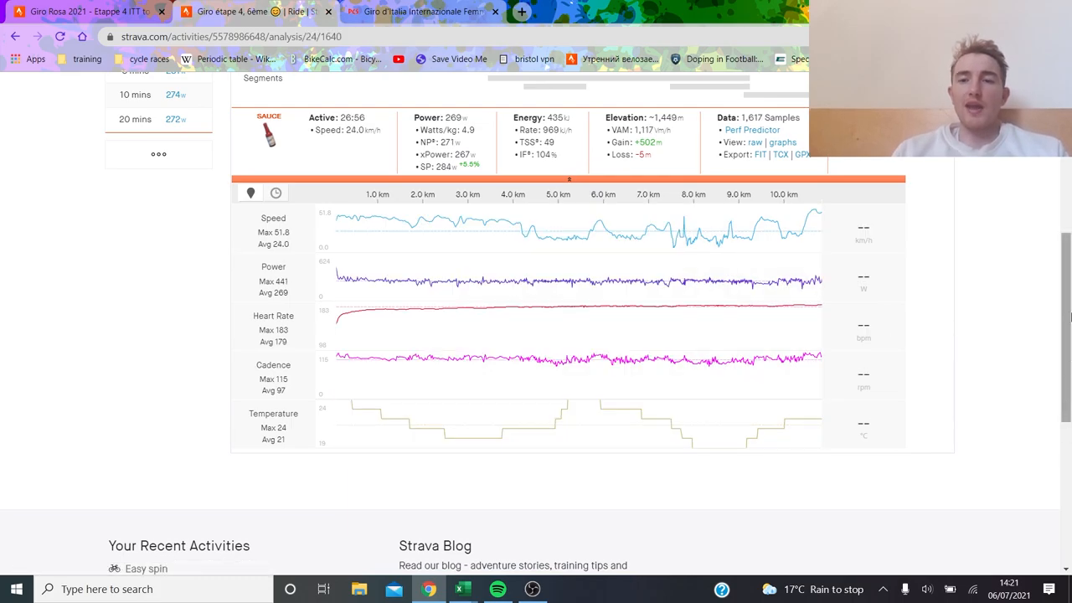
{"action": "scroll", "scroll_direction": "up", "scroll_amount": 3}
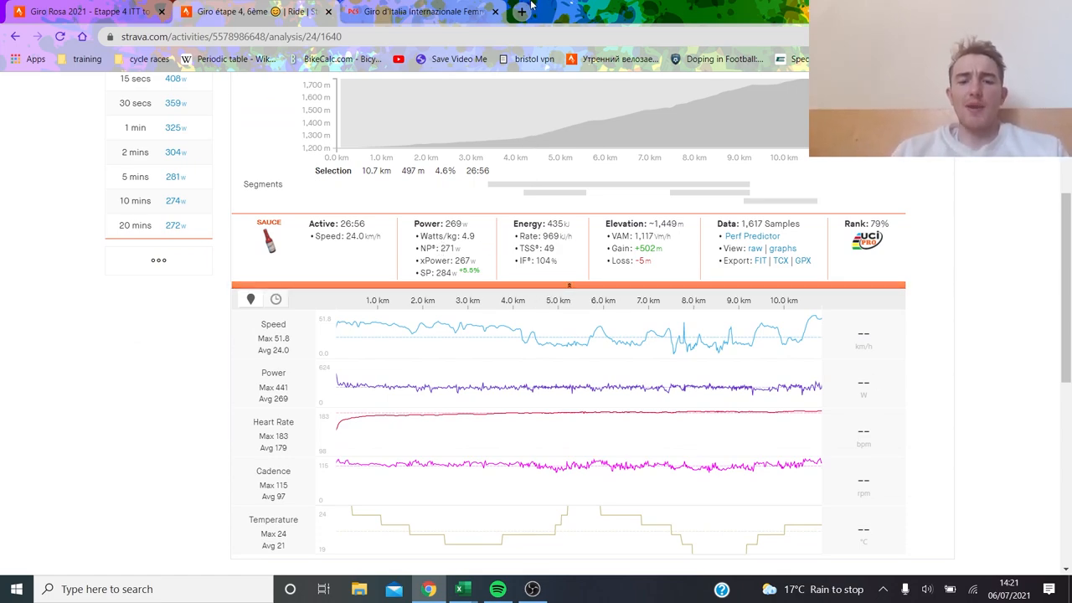
Step: Search Google for 'andrew coggan w/kg chart' and open the first power-profile image
{"action": "left_click", "coordinate": [521, 11]}
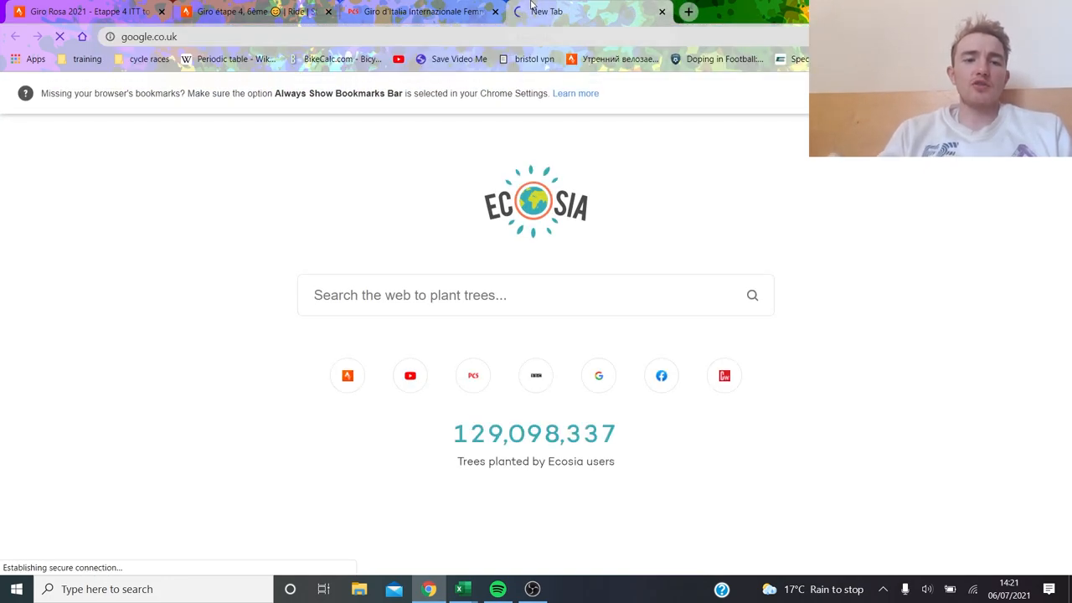
{"action": "type", "text": "andrew coggan w/kg"}
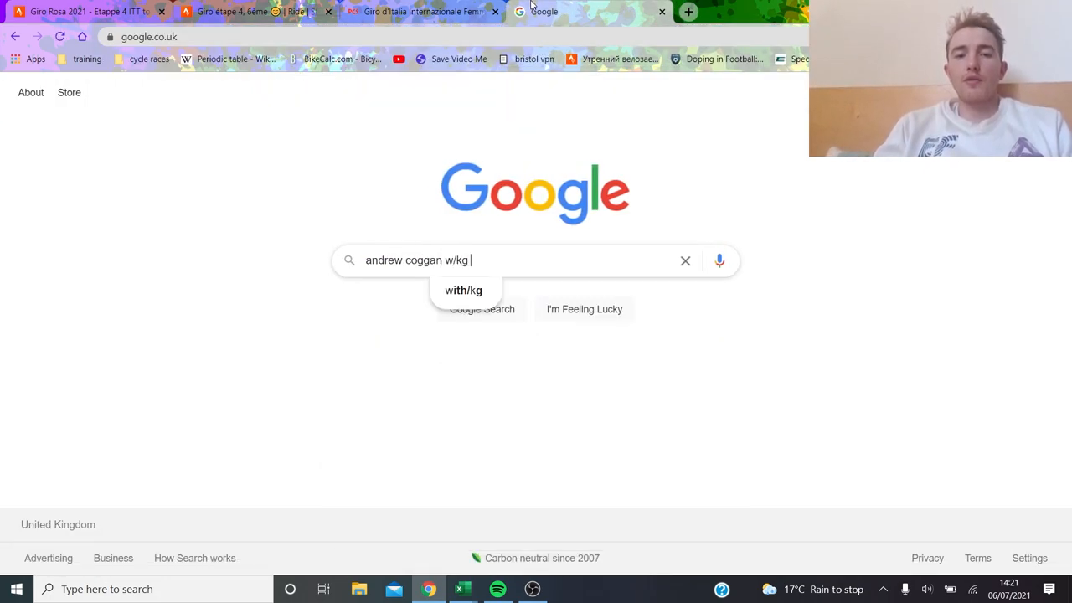
{"action": "key", "text": "Return"}
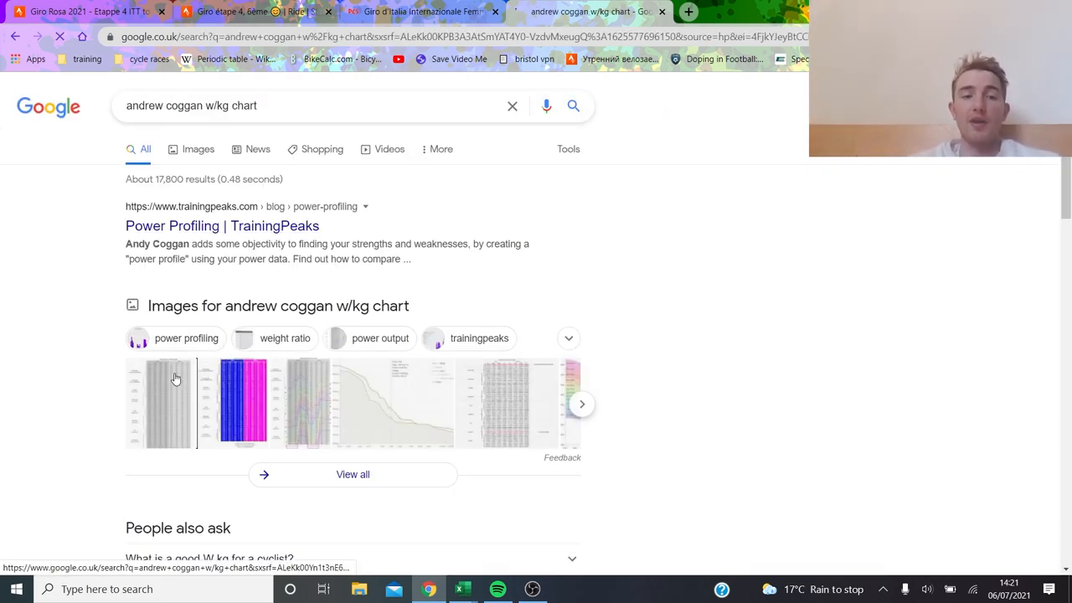
{"action": "left_click", "coordinate": [423, 12]}
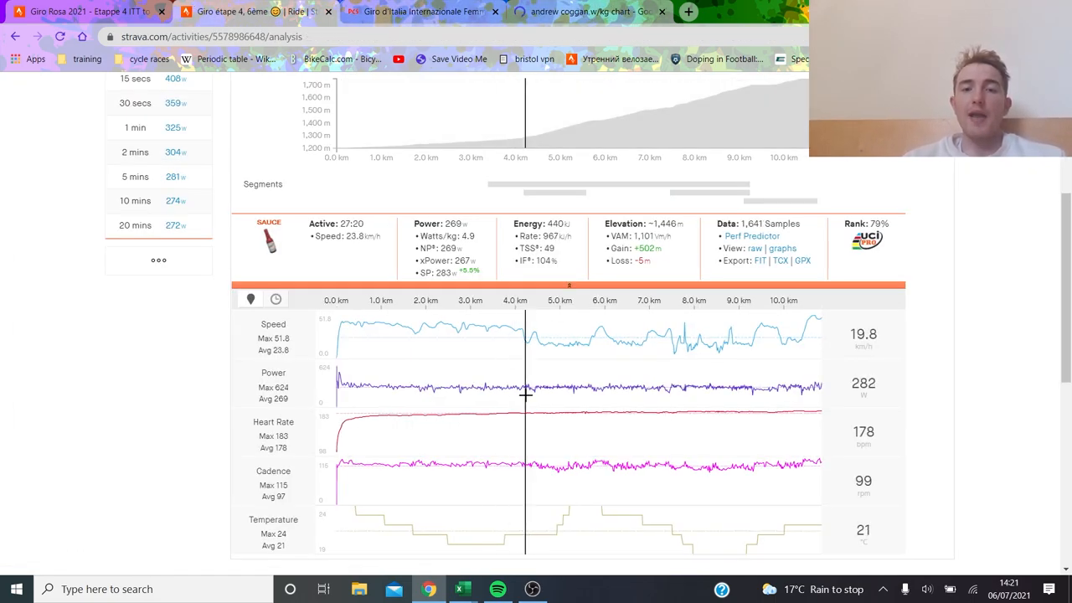
Step: Select the first 4.1 km of the ride on the elevation profile
{"action": "left_click_drag", "start_coordinate": [339, 377], "coordinate": [523, 377]}
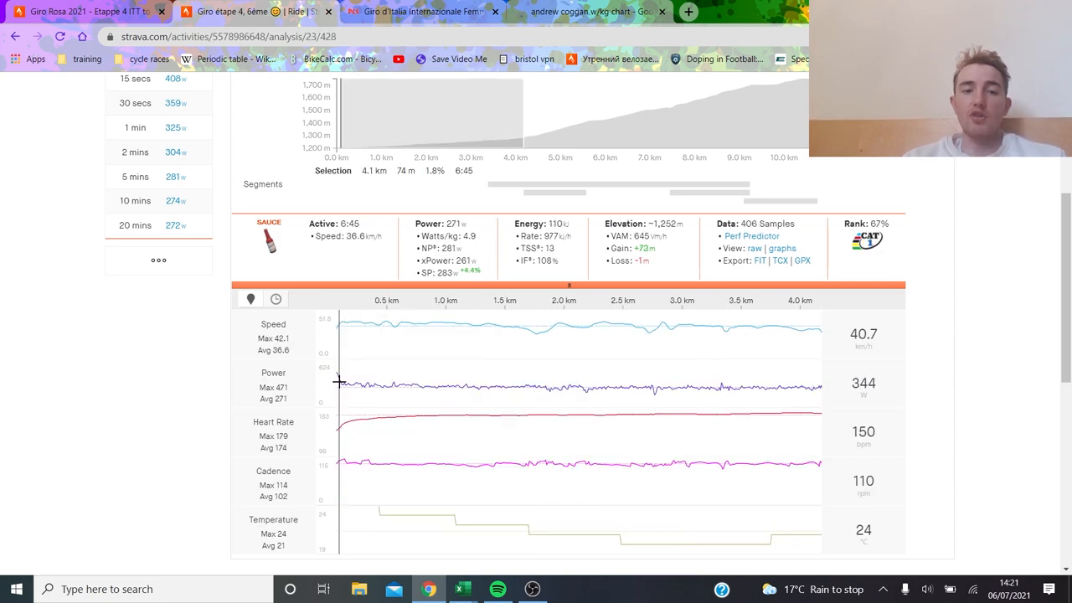
{"action": "mouse_move", "coordinate": [736, 385]}
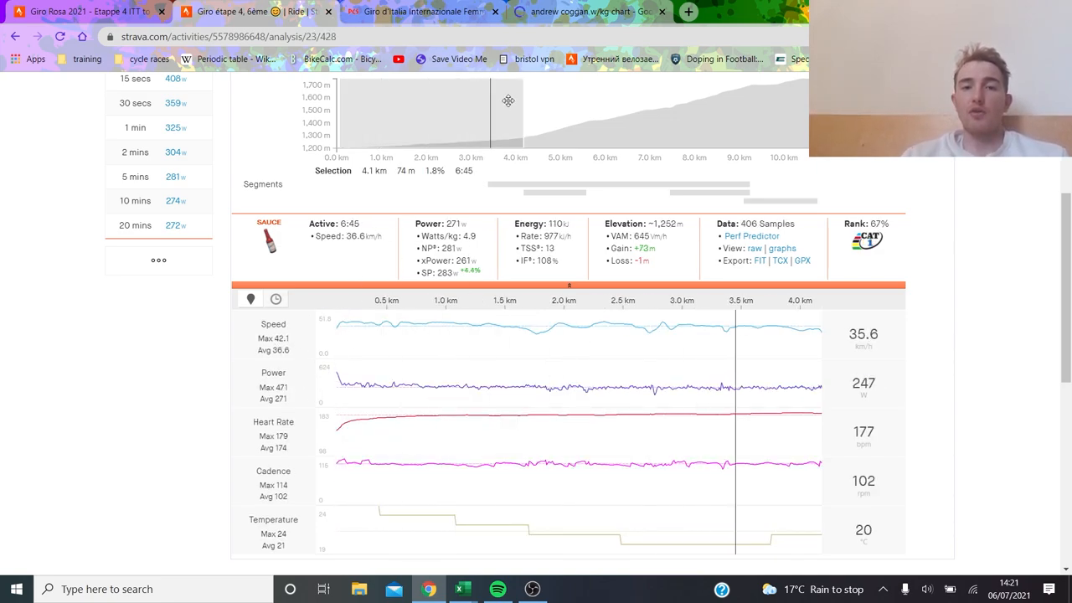
{"action": "mouse_move", "coordinate": [590, 11]}
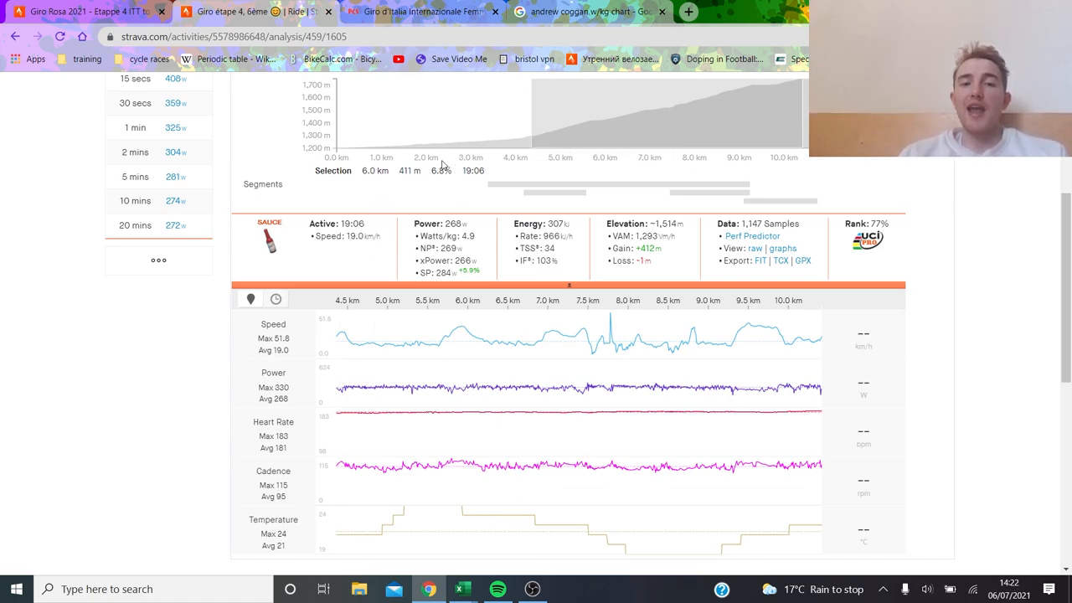
{"action": "mouse_move", "coordinate": [653, 467]}
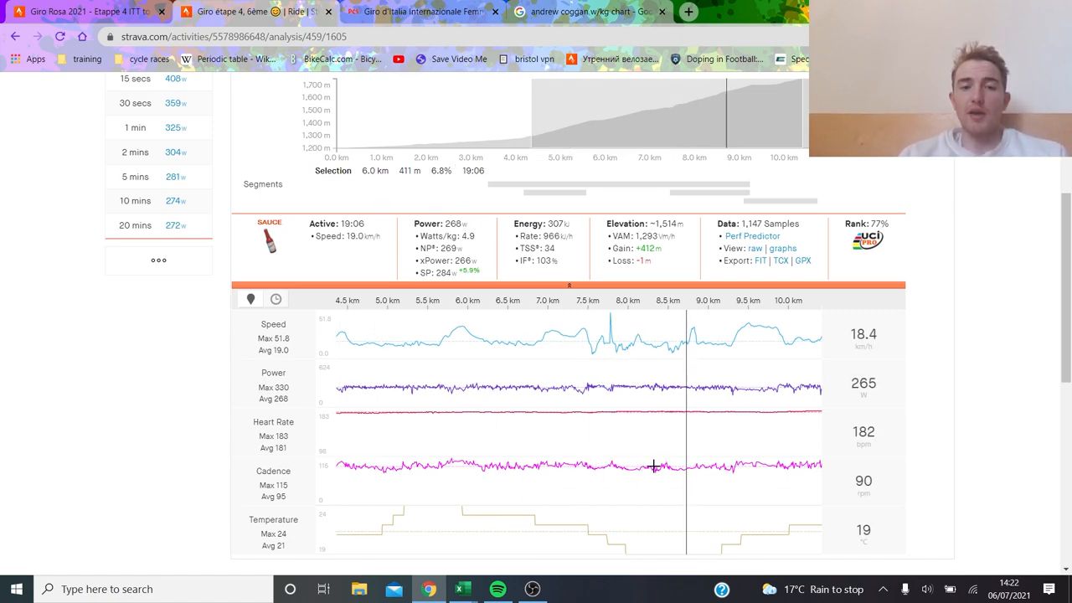
{"action": "mouse_move", "coordinate": [772, 428]}
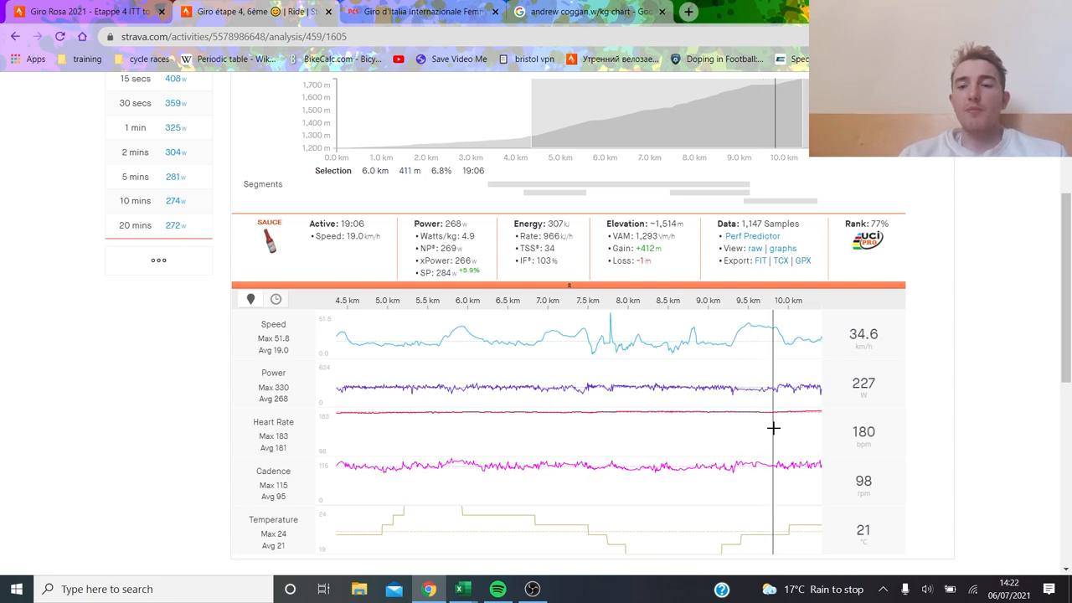
{"action": "mouse_move", "coordinate": [459, 397]}
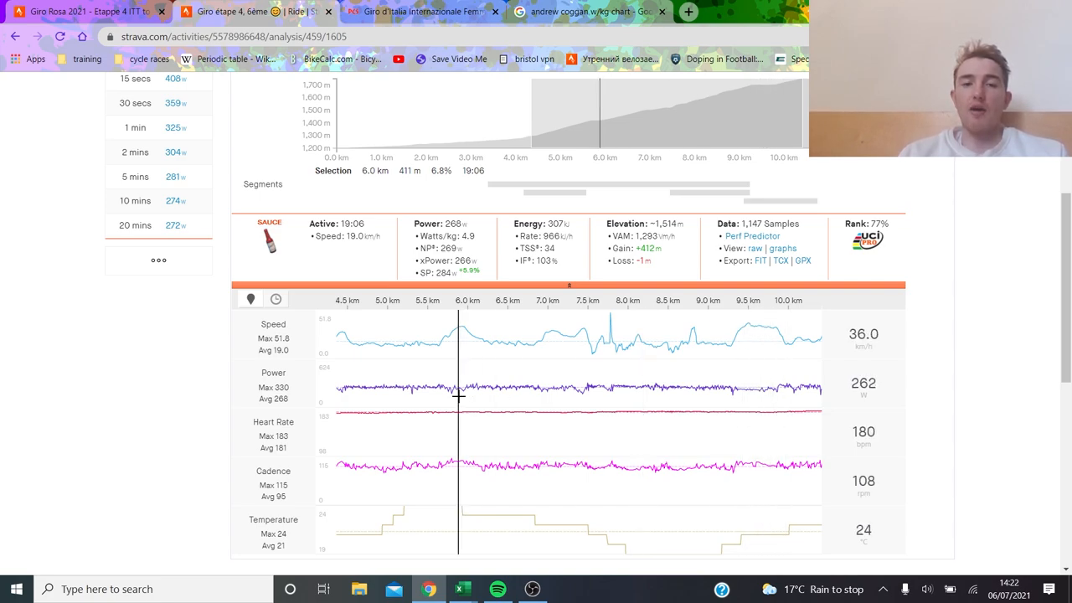
{"action": "mouse_move", "coordinate": [573, 396]}
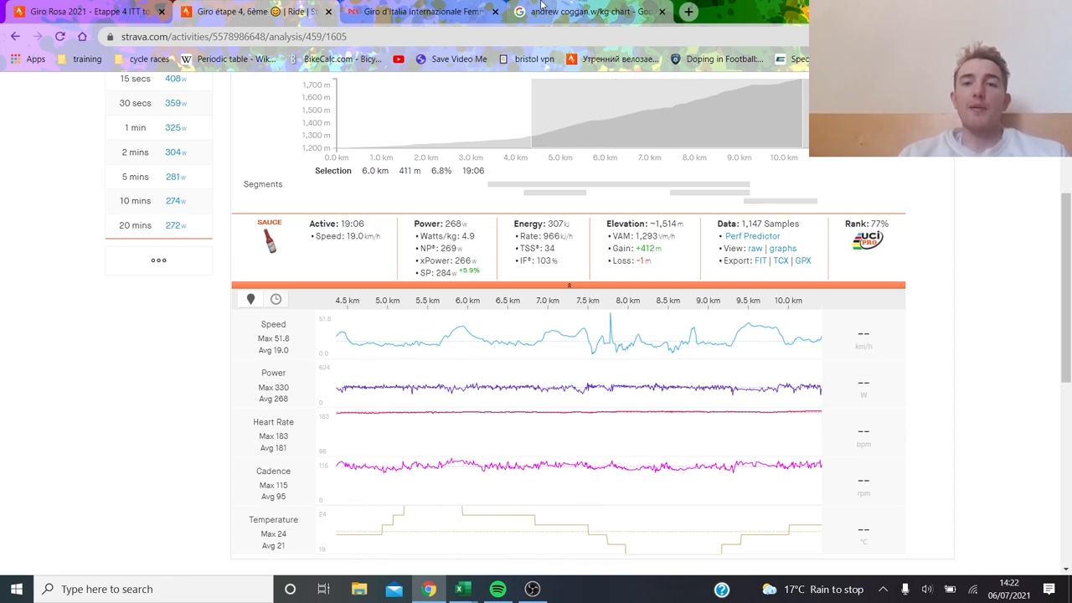
Step: Enlarge the Cycling Analytics 'Watts/kg on the power curve' chart in Google image results
{"action": "left_click", "coordinate": [578, 12]}
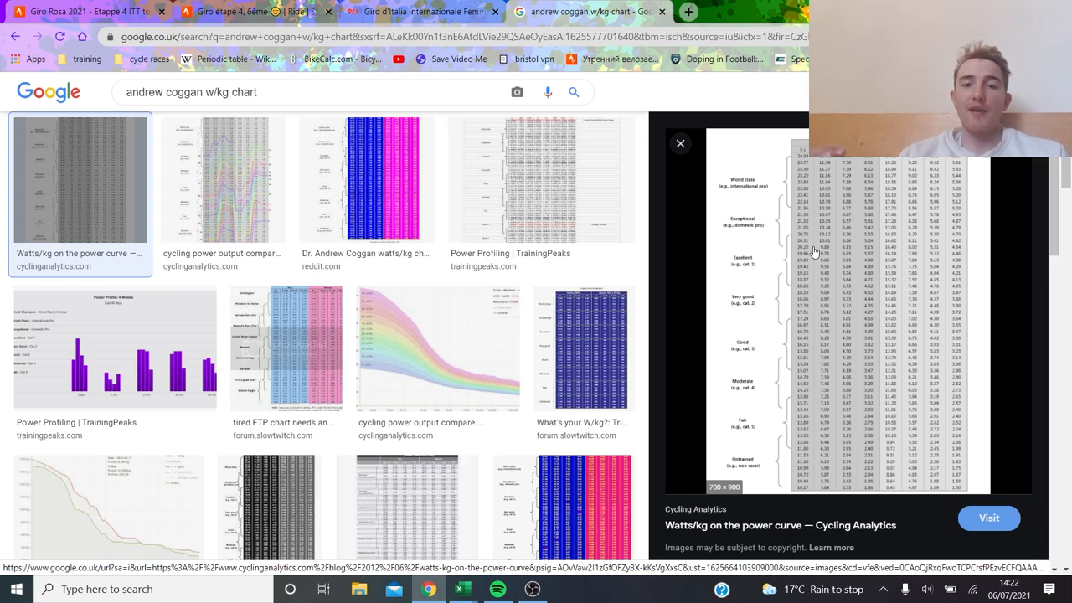
{"action": "mouse_move", "coordinate": [938, 184]}
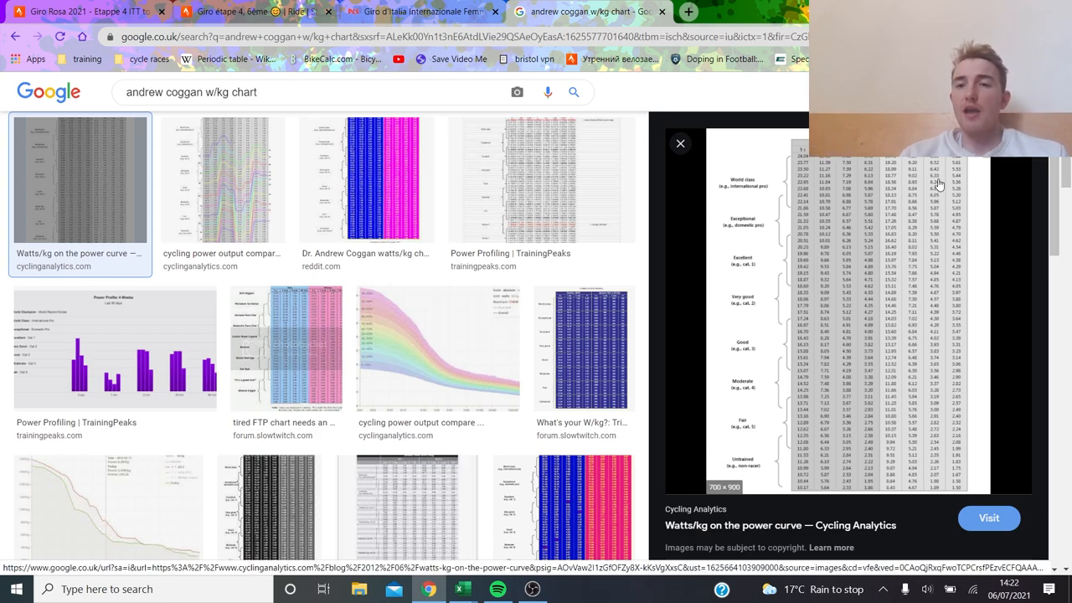
{"action": "mouse_move", "coordinate": [930, 207]}
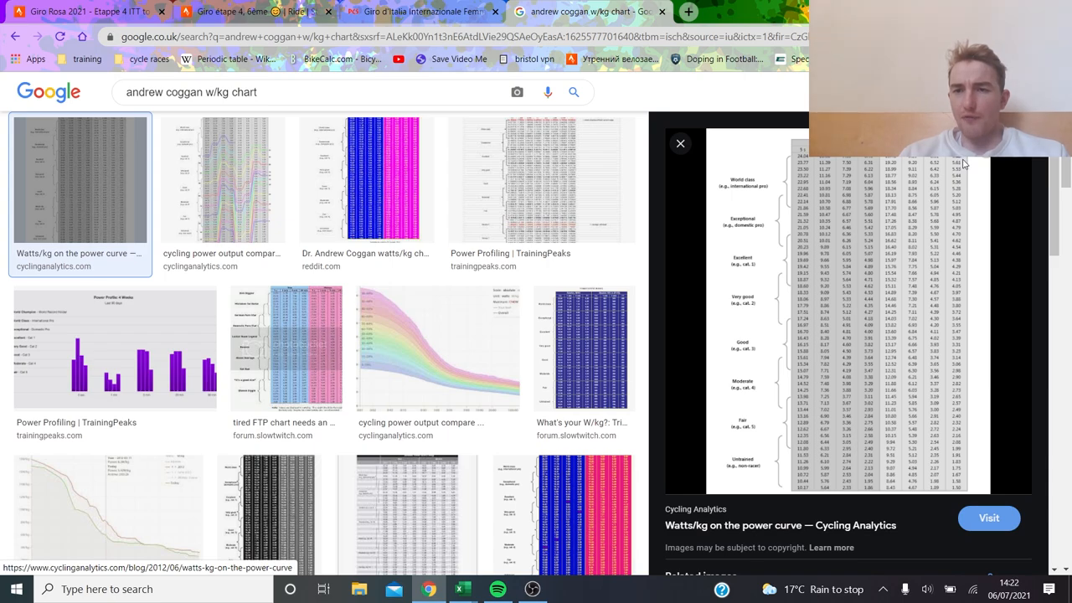
{"action": "mouse_move", "coordinate": [685, 379]}
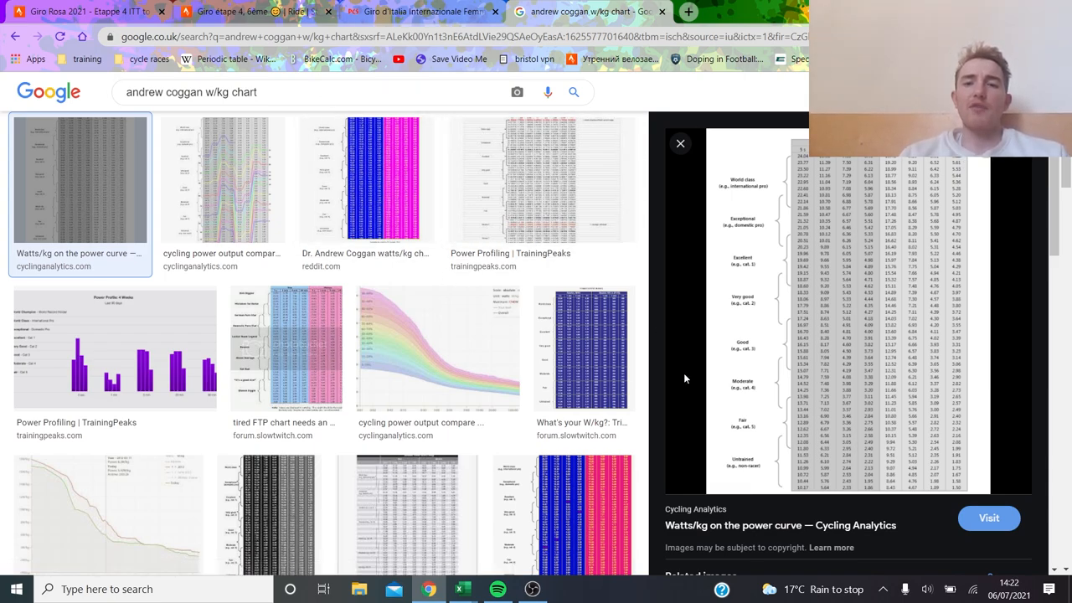
{"action": "mouse_move", "coordinate": [963, 168]}
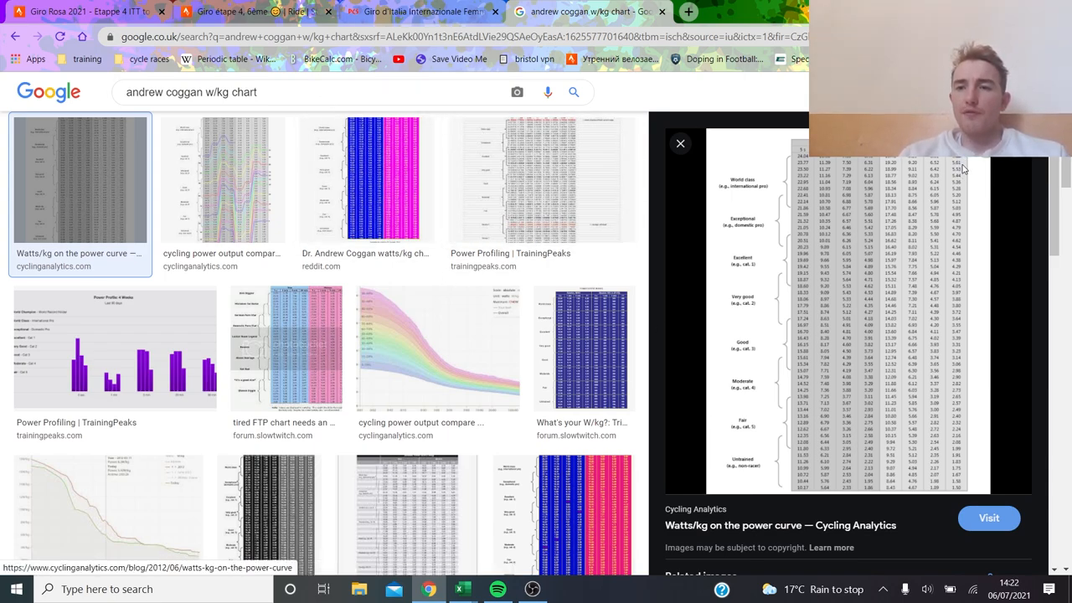
{"action": "mouse_move", "coordinate": [962, 178]}
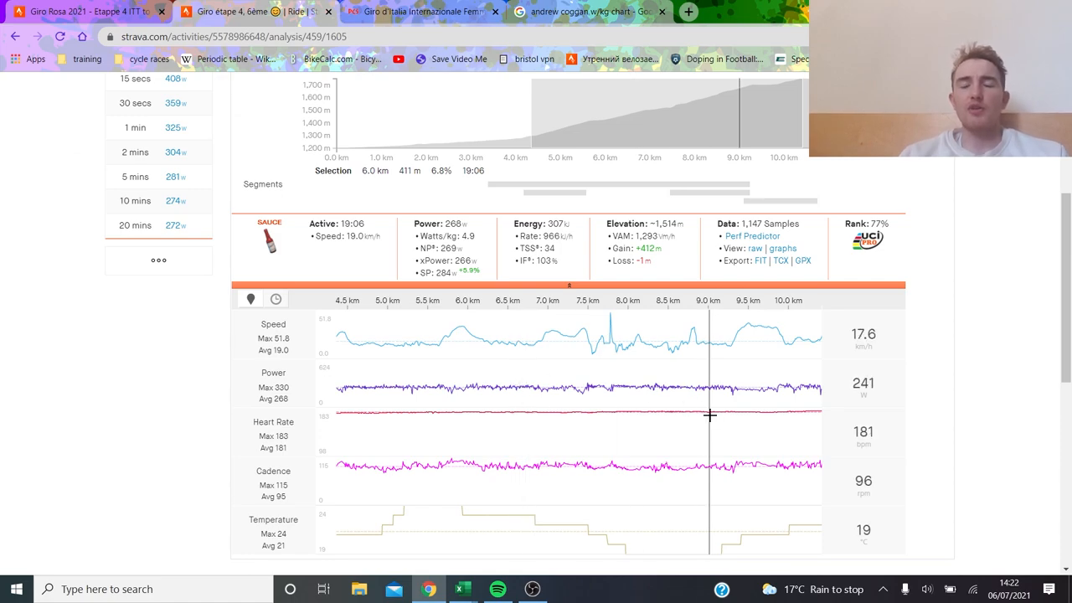
{"action": "mouse_move", "coordinate": [700, 426]}
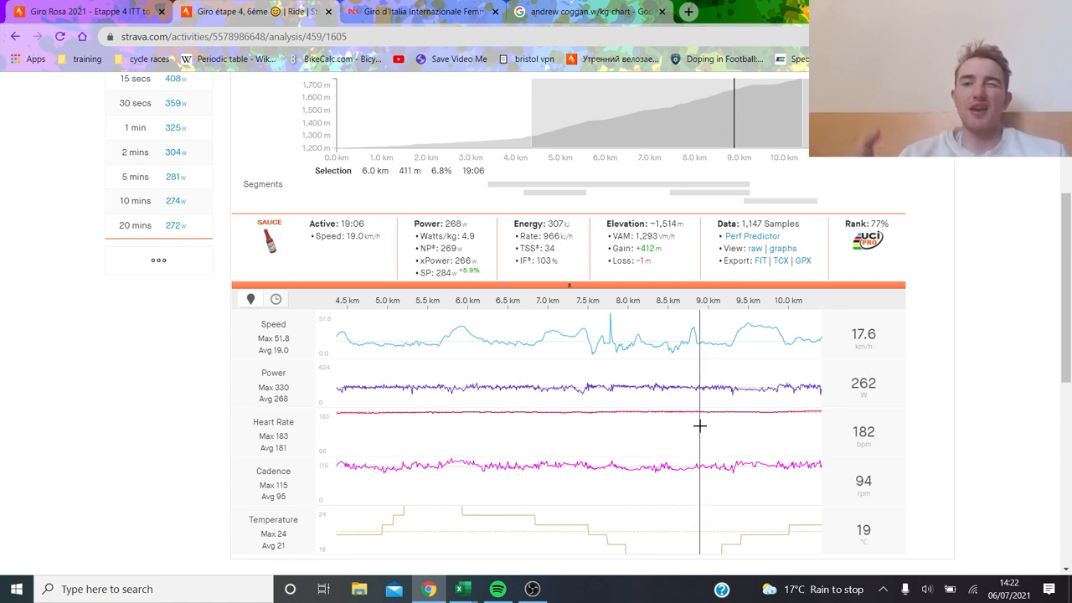
{"action": "mouse_move", "coordinate": [596, 416]}
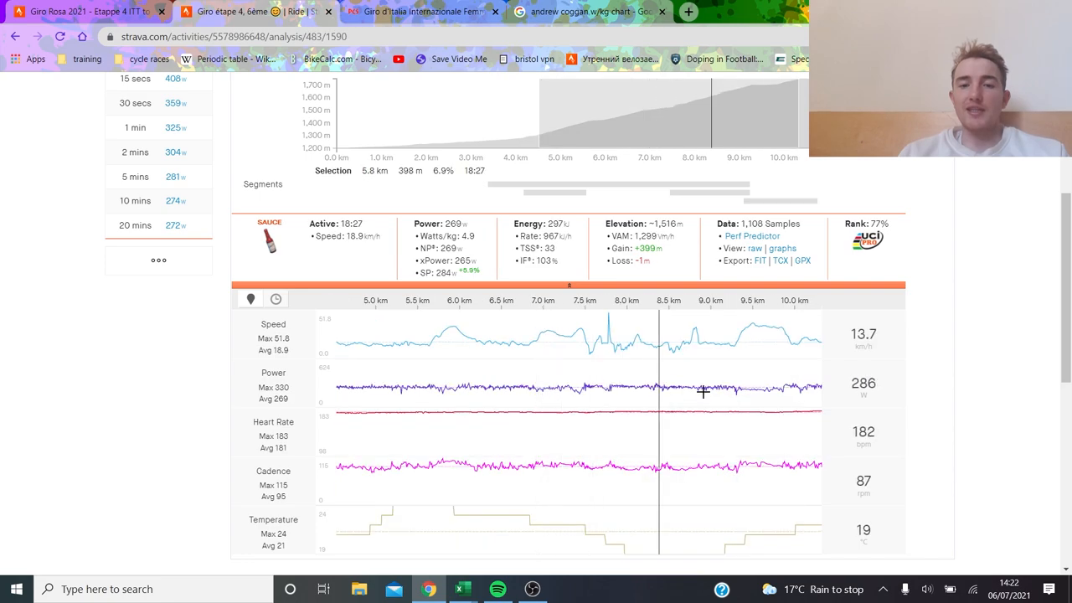
{"action": "mouse_move", "coordinate": [411, 184]}
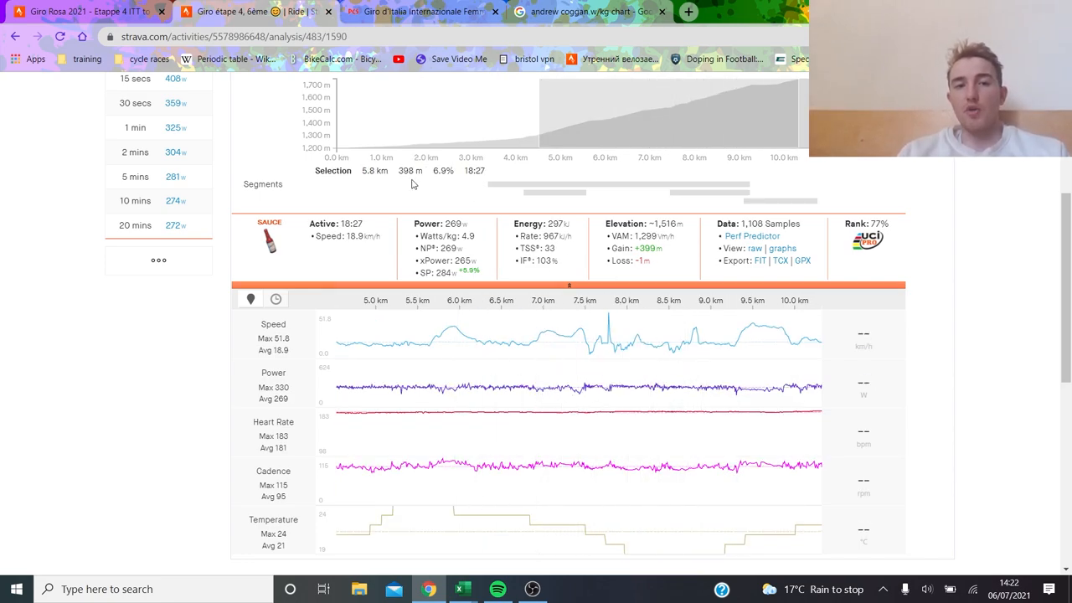
{"action": "mouse_move", "coordinate": [665, 432]}
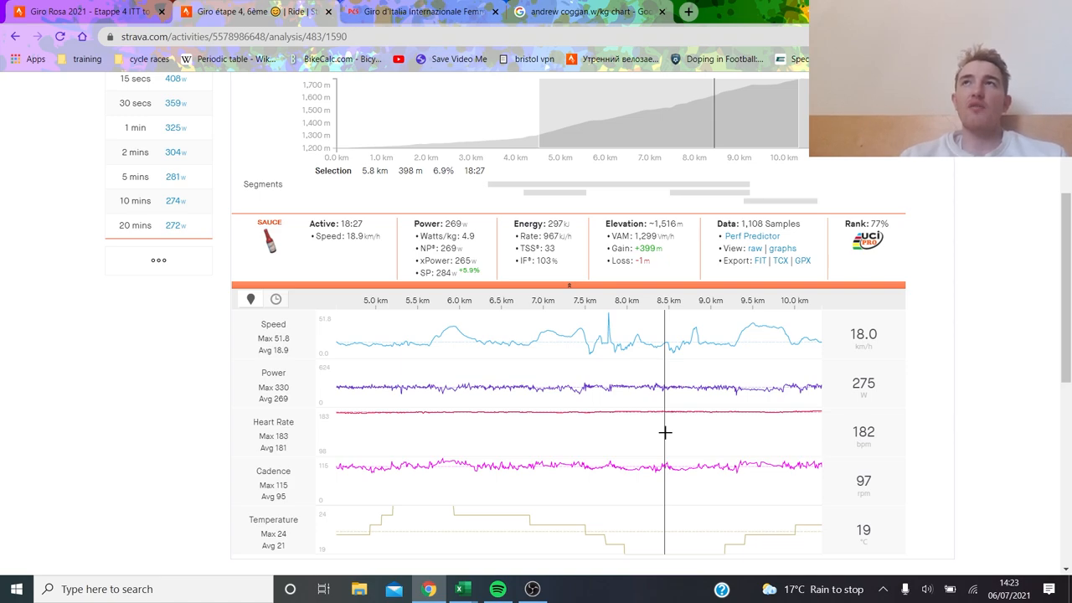
{"action": "mouse_move", "coordinate": [716, 445]}
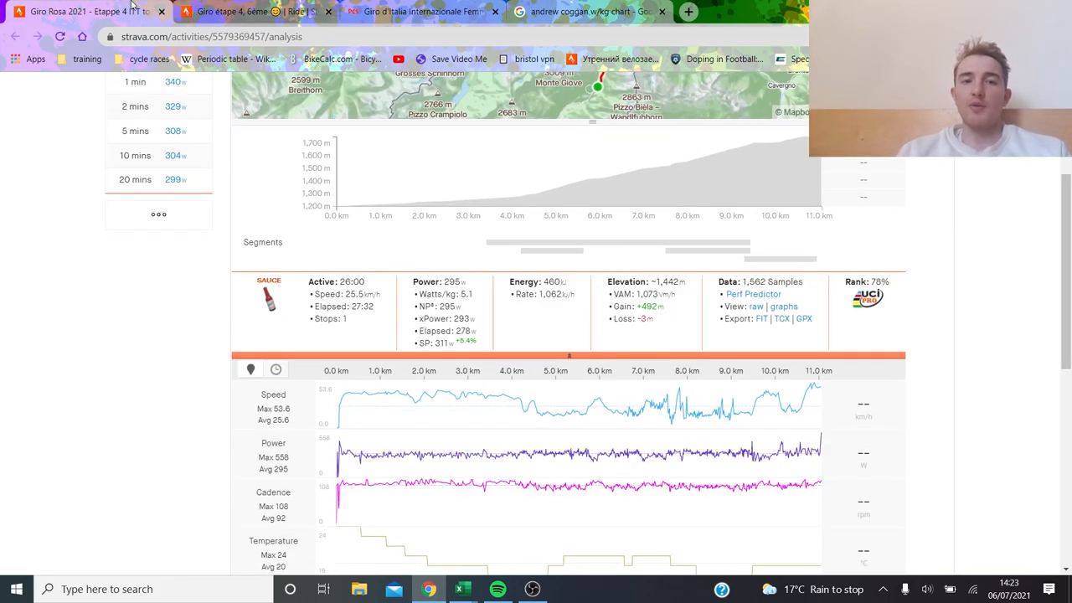
Step: Review the second rider's Stage 4 ITT ride (293 W weighted, 26:00) across Overview and Analysis
{"action": "scroll", "scroll_direction": "up", "scroll_amount": 3}
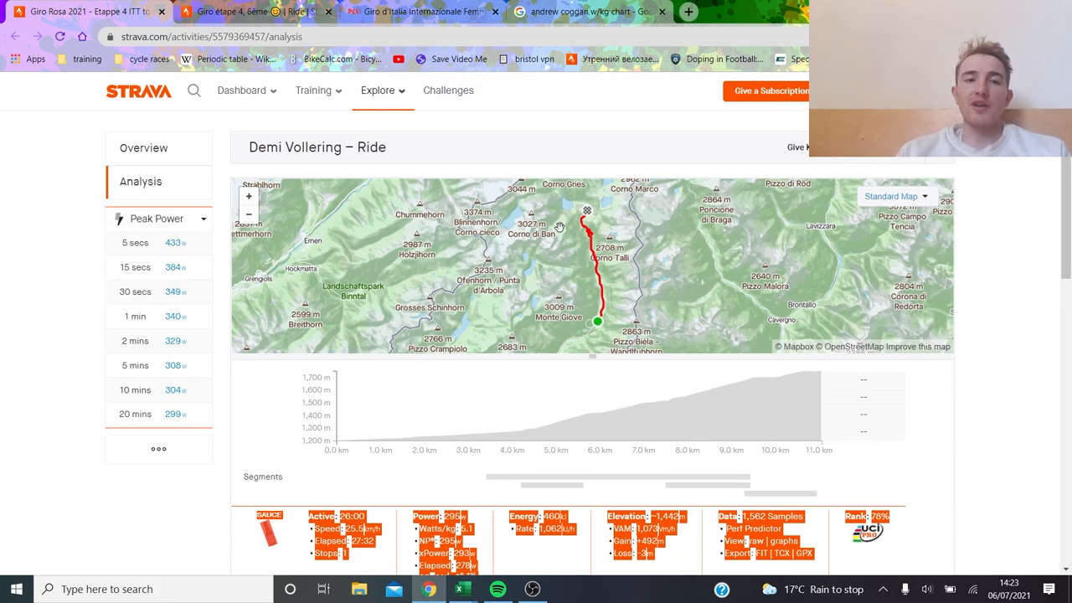
{"action": "left_click", "coordinate": [419, 11]}
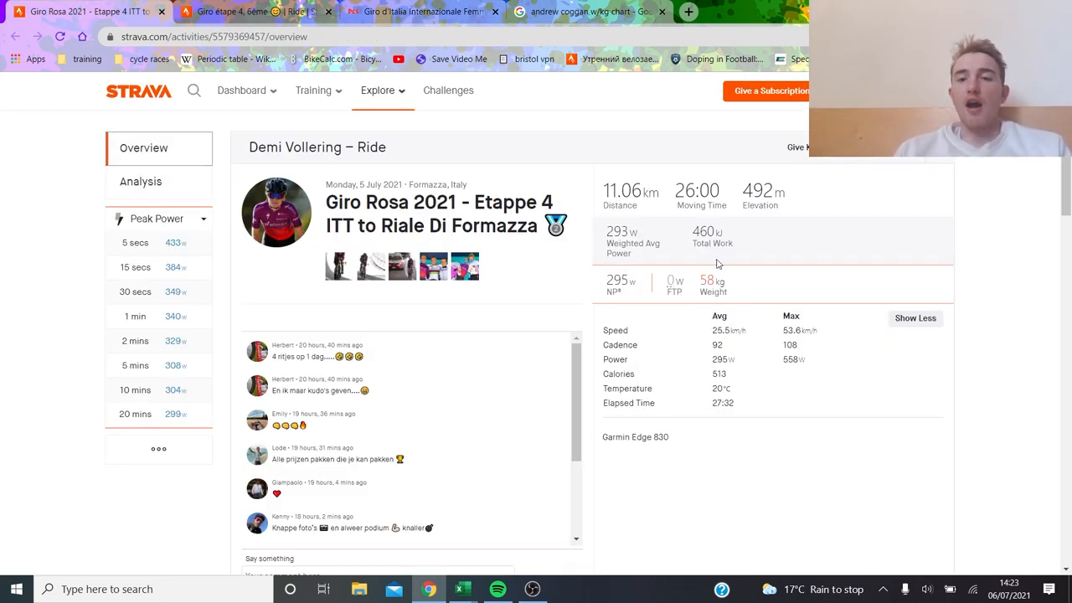
{"action": "mouse_move", "coordinate": [141, 181]}
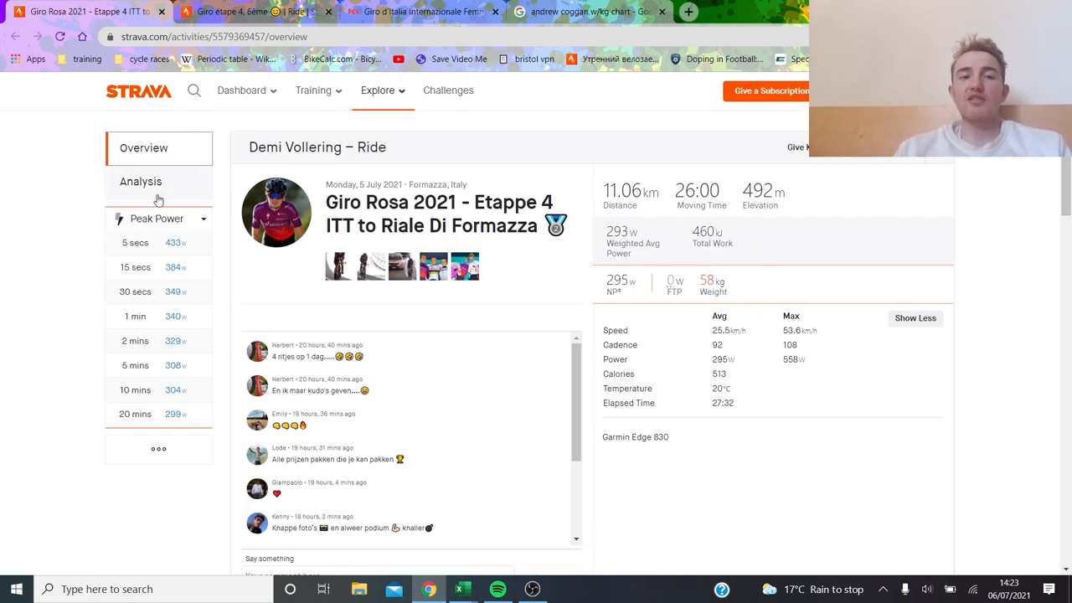
{"action": "left_click", "coordinate": [140, 181]}
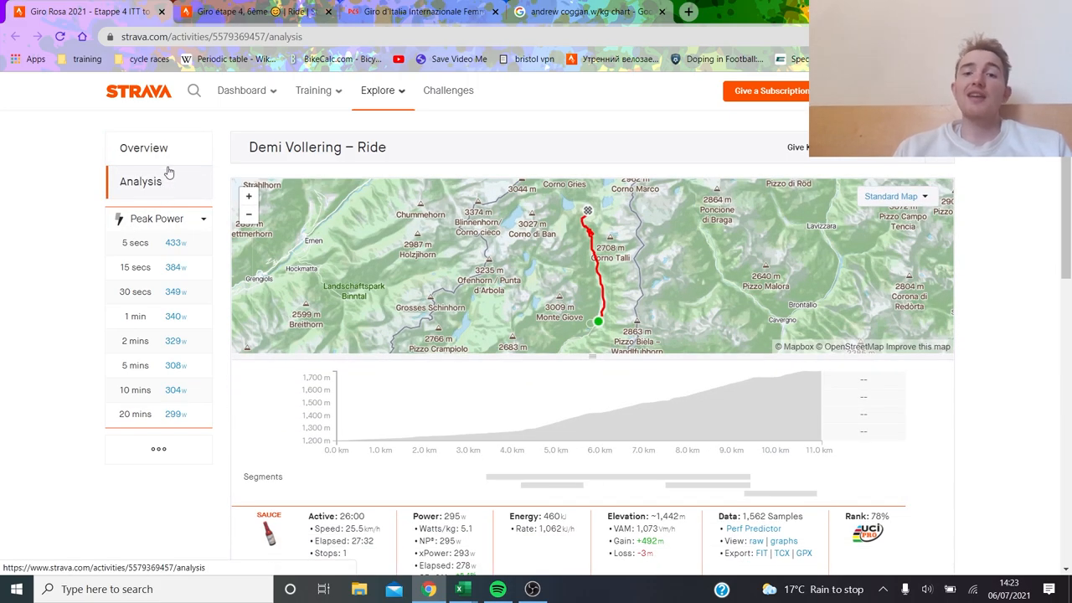
{"action": "left_click", "coordinate": [143, 147]}
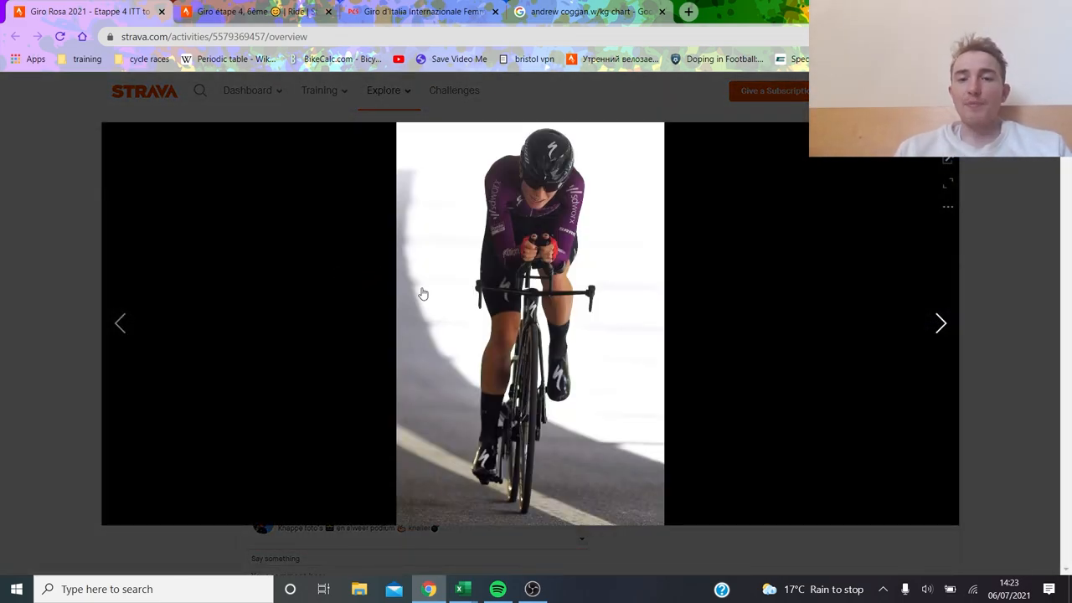
{"action": "left_click", "coordinate": [940, 324]}
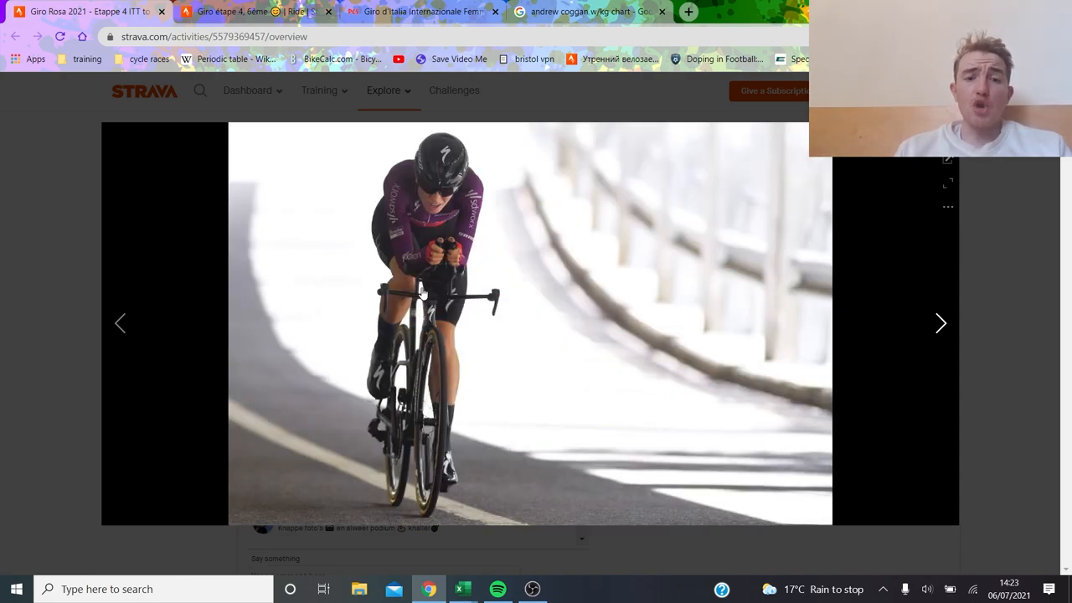
{"action": "left_click", "coordinate": [941, 323]}
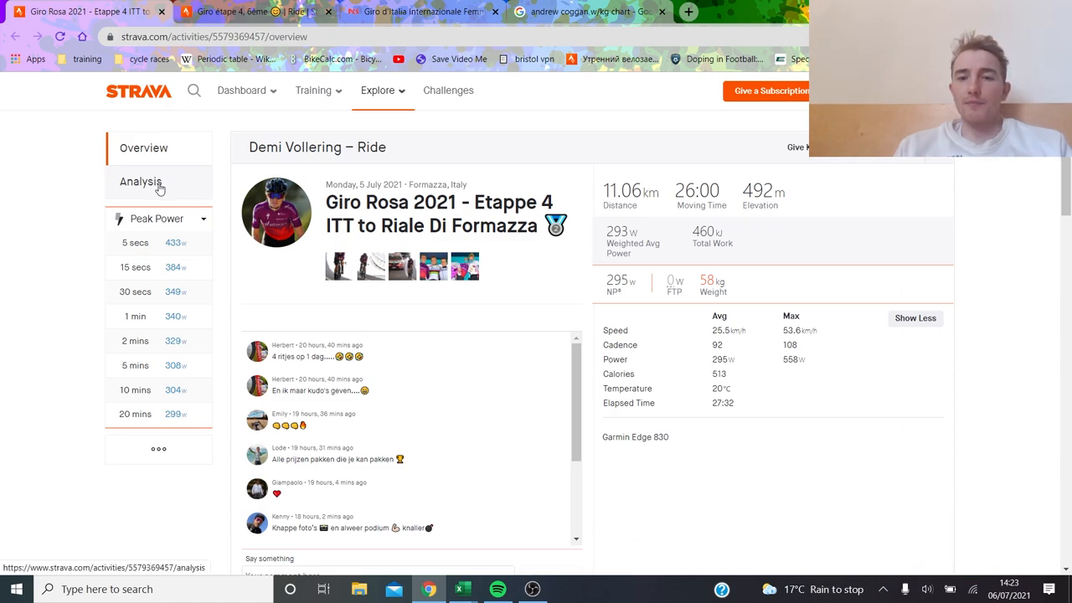
{"action": "mouse_move", "coordinate": [737, 287]}
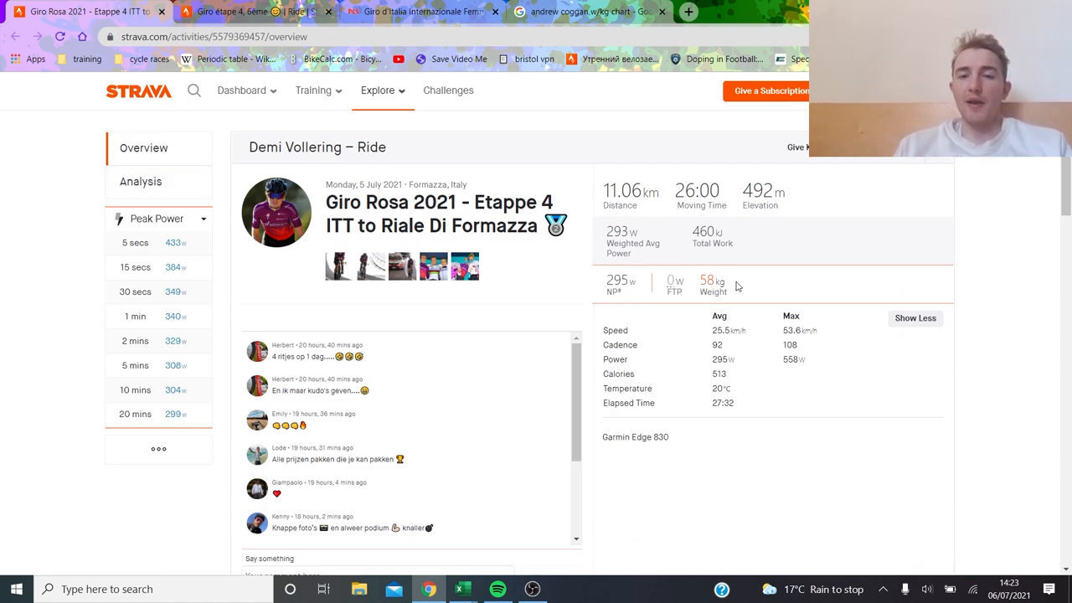
{"action": "mouse_move", "coordinate": [728, 349]}
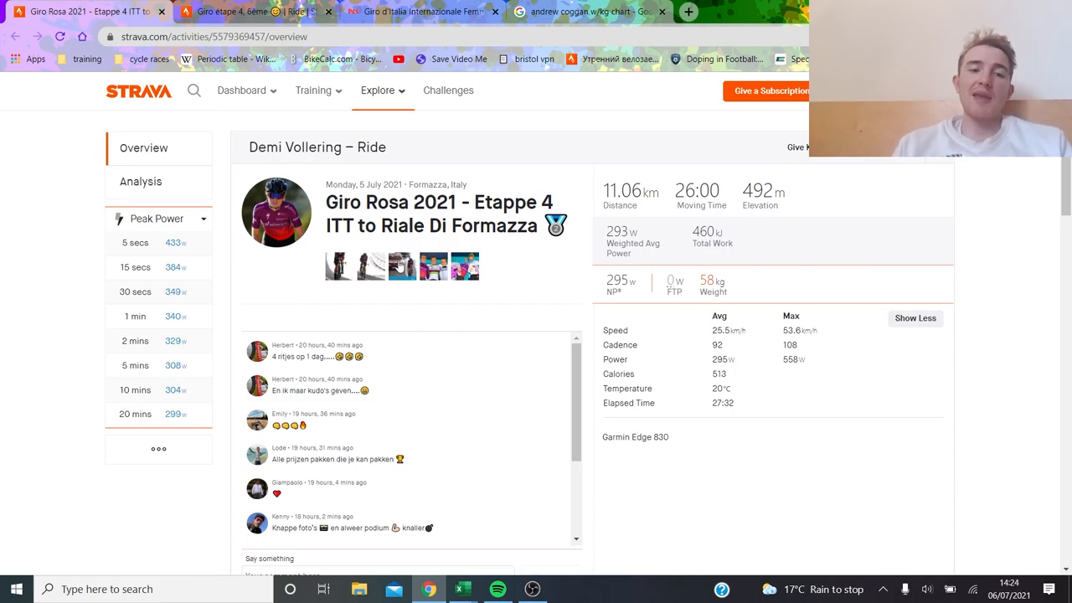
Step: Open the second ride's Analysis page showing 295 W and 5.1 W/kg over 11 km
{"action": "left_click", "coordinate": [401, 267]}
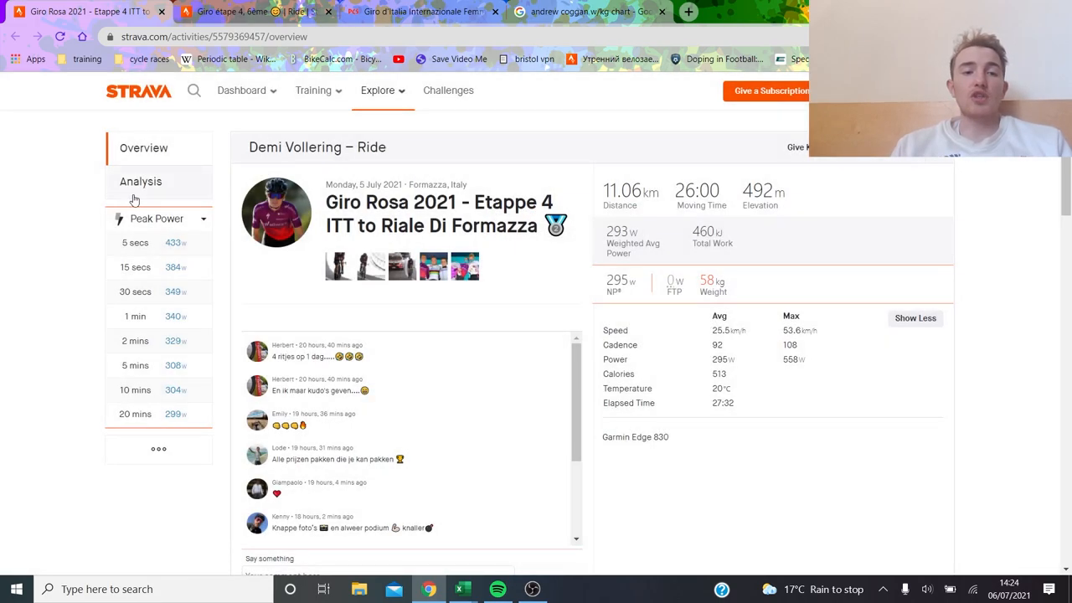
{"action": "left_click", "coordinate": [141, 181]}
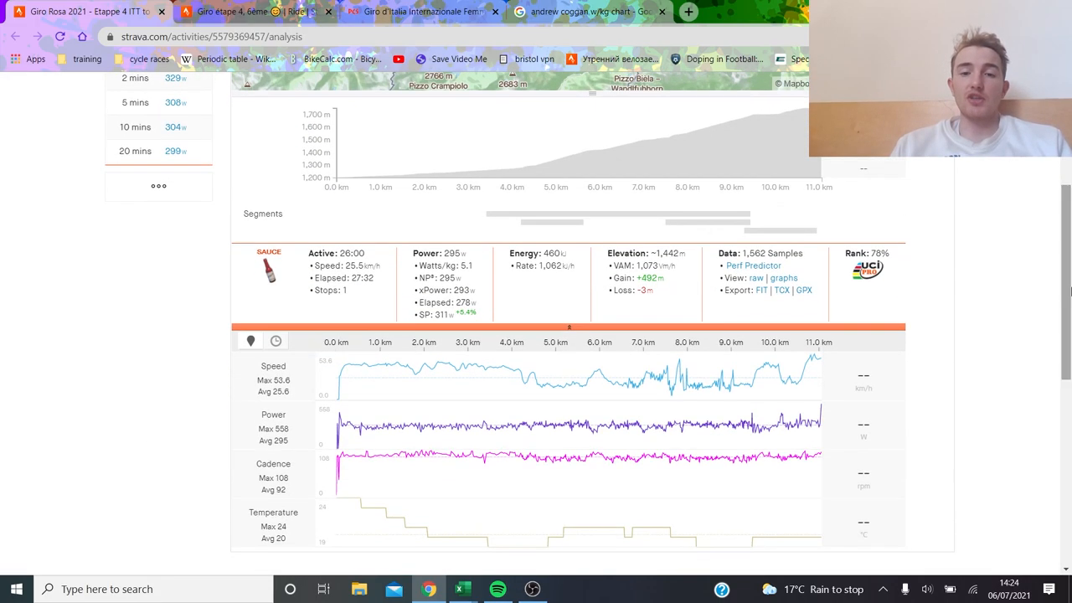
{"action": "mouse_move", "coordinate": [534, 380]}
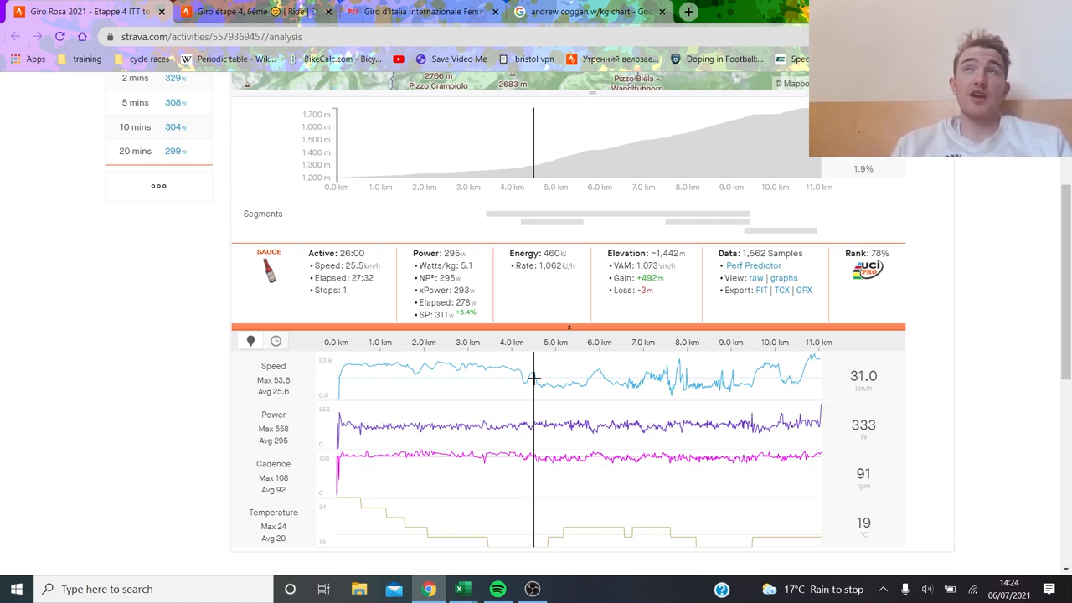
{"action": "mouse_move", "coordinate": [525, 379]}
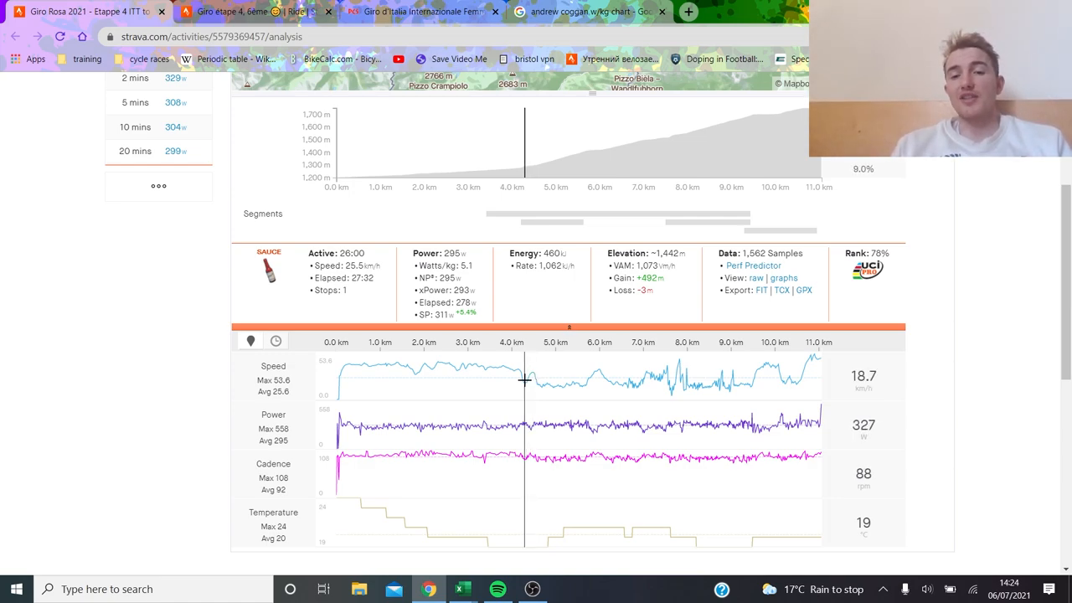
{"action": "mouse_move", "coordinate": [520, 383]}
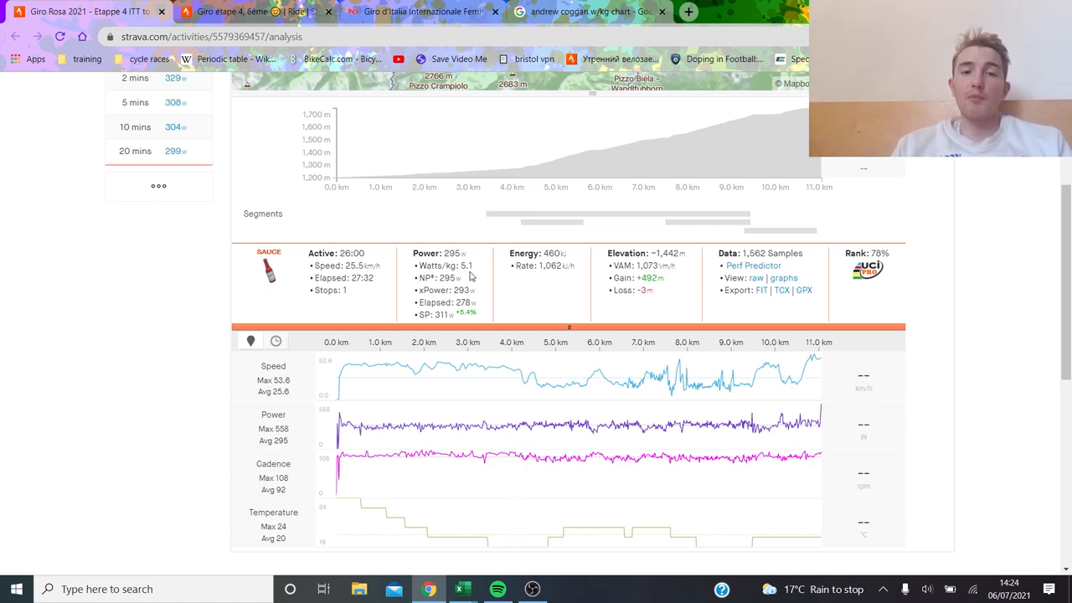
{"action": "left_click", "coordinate": [423, 12]}
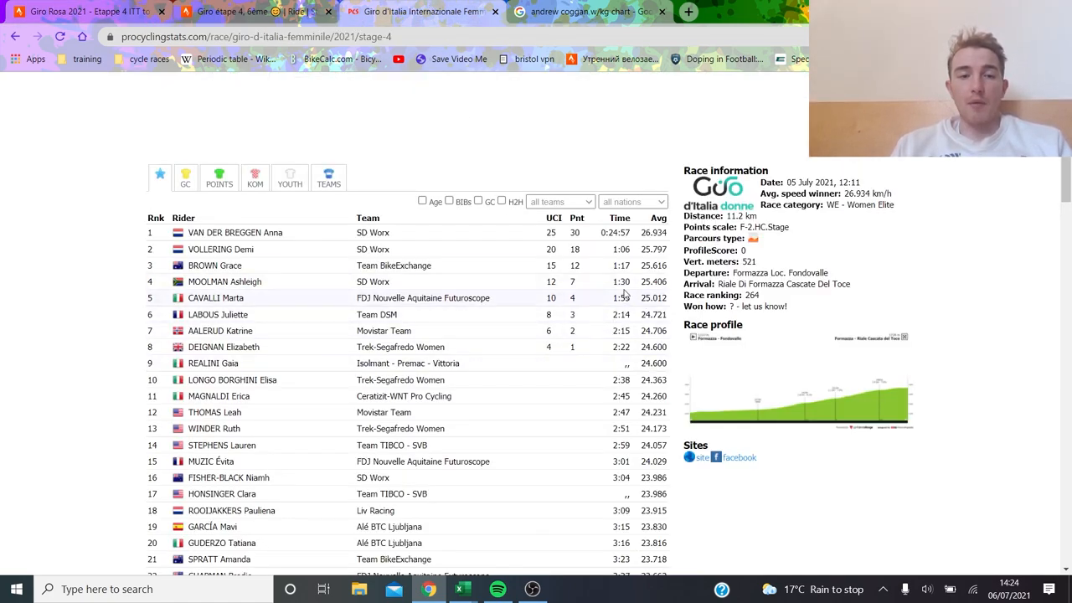
{"action": "mouse_move", "coordinate": [544, 319]}
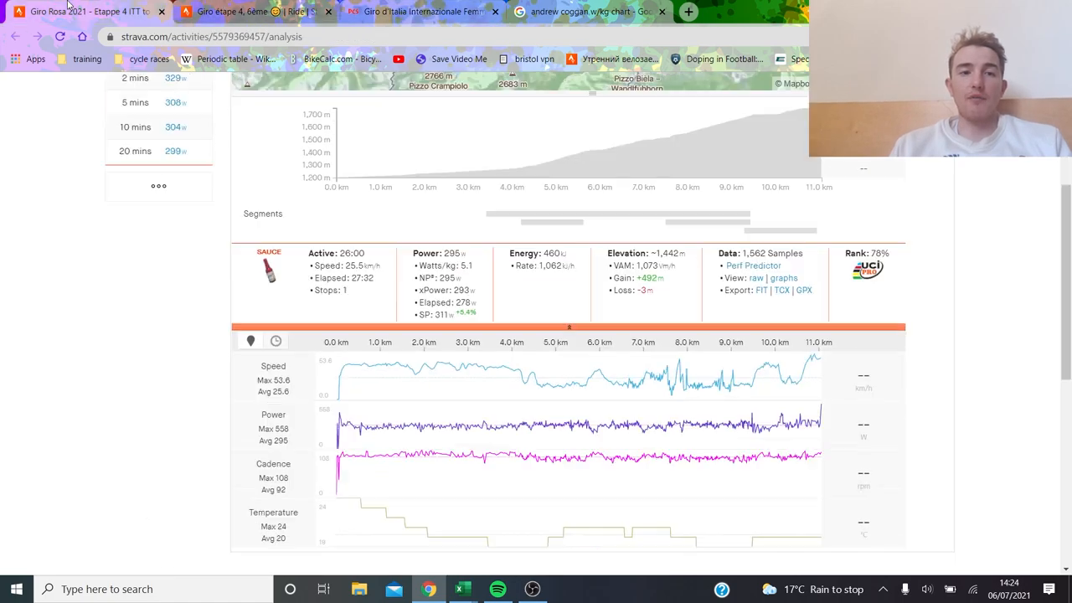
Step: Select the first 4 km of the second ride on the analysis chart
{"action": "left_click_drag", "start_coordinate": [335, 430], "coordinate": [518, 430]}
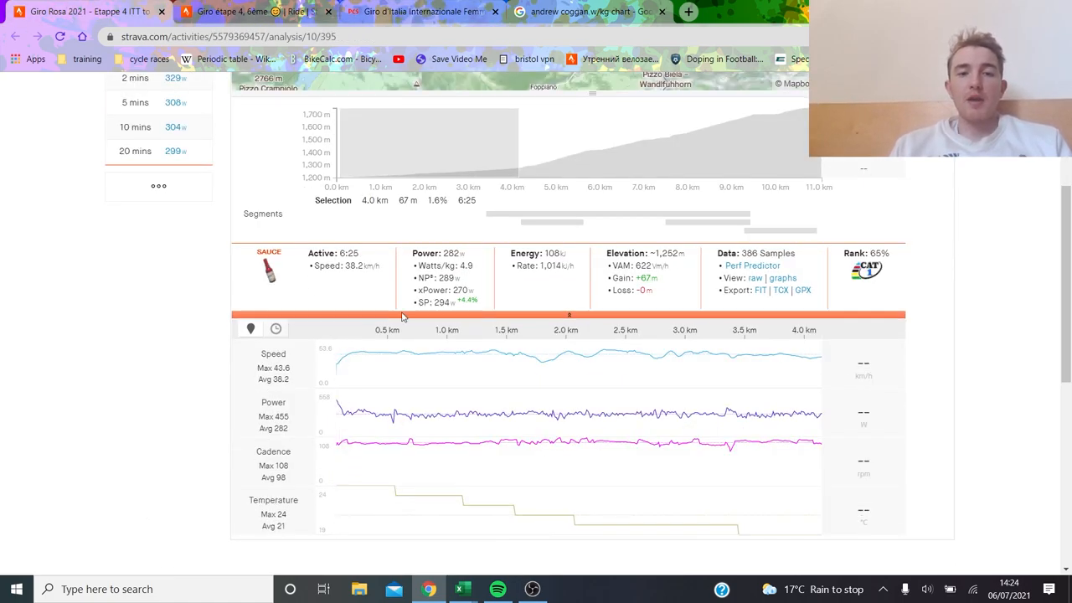
{"action": "mouse_move", "coordinate": [446, 262]}
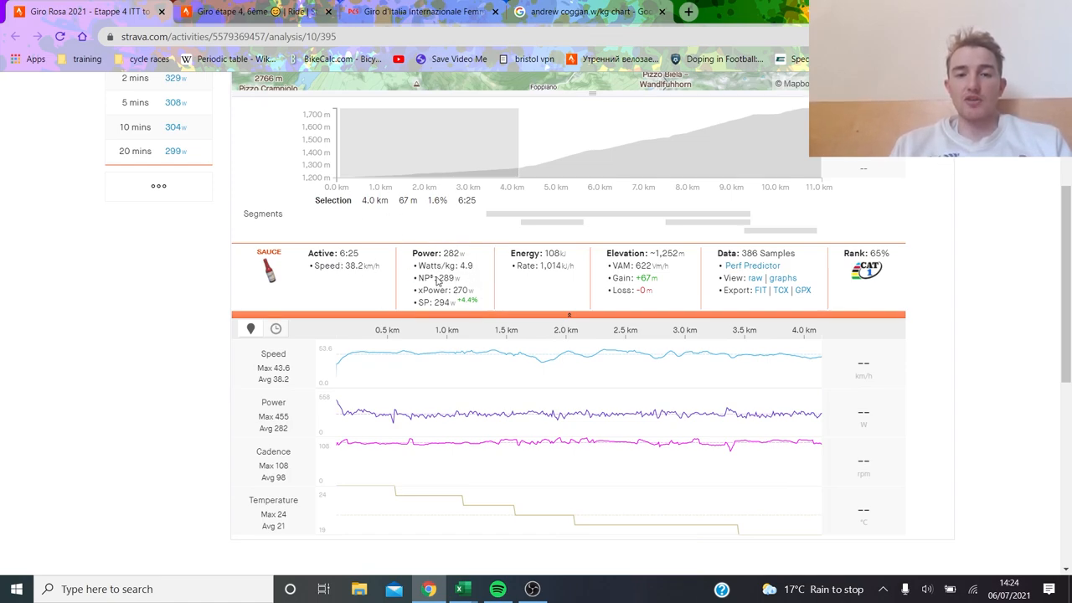
{"action": "mouse_move", "coordinate": [679, 384]}
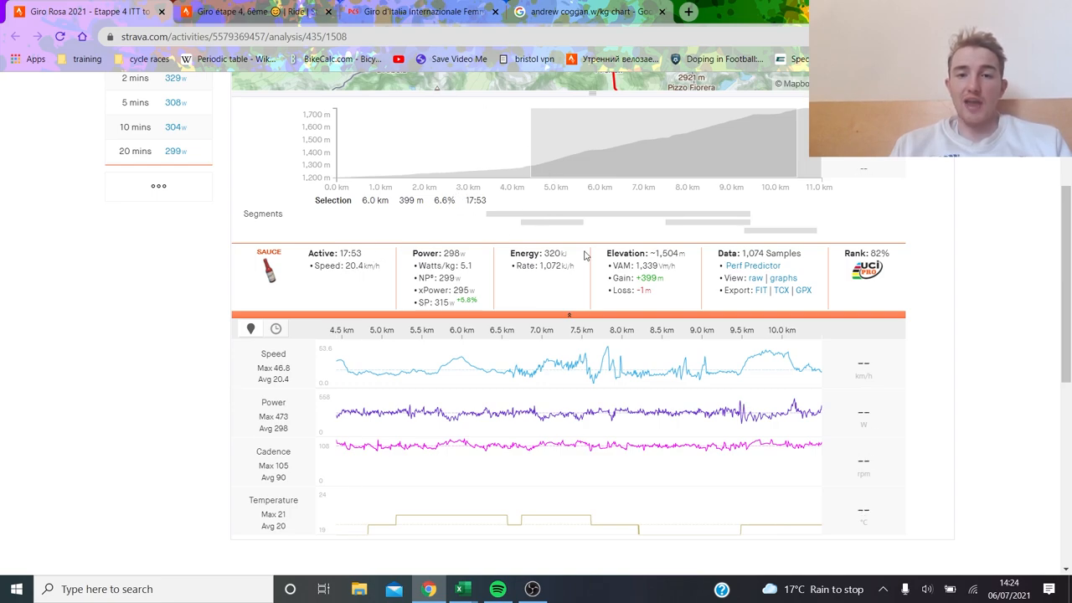
{"action": "mouse_move", "coordinate": [588, 422]}
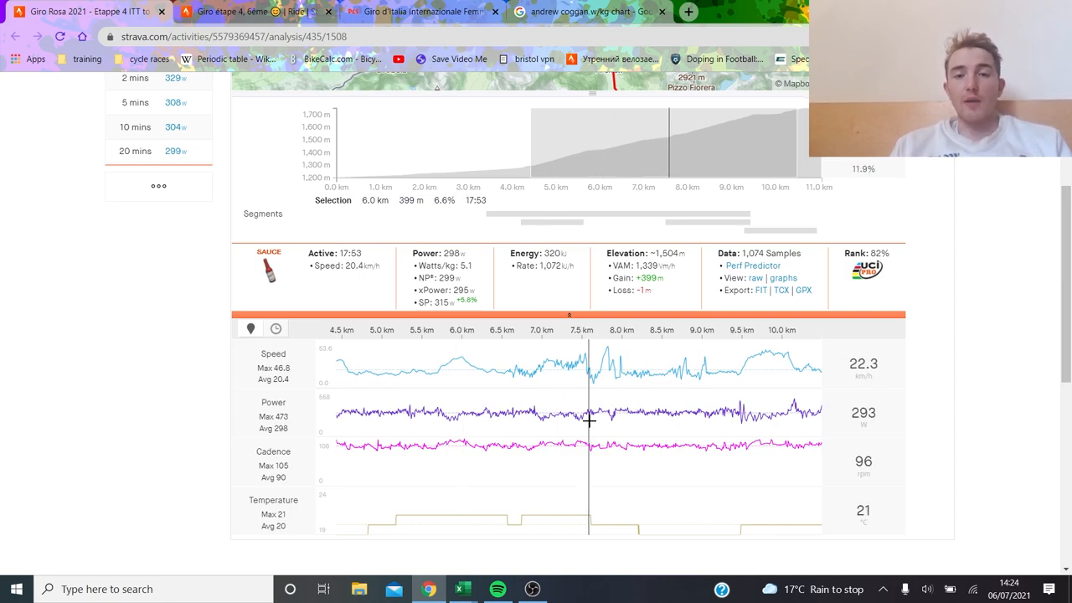
{"action": "mouse_move", "coordinate": [434, 313]}
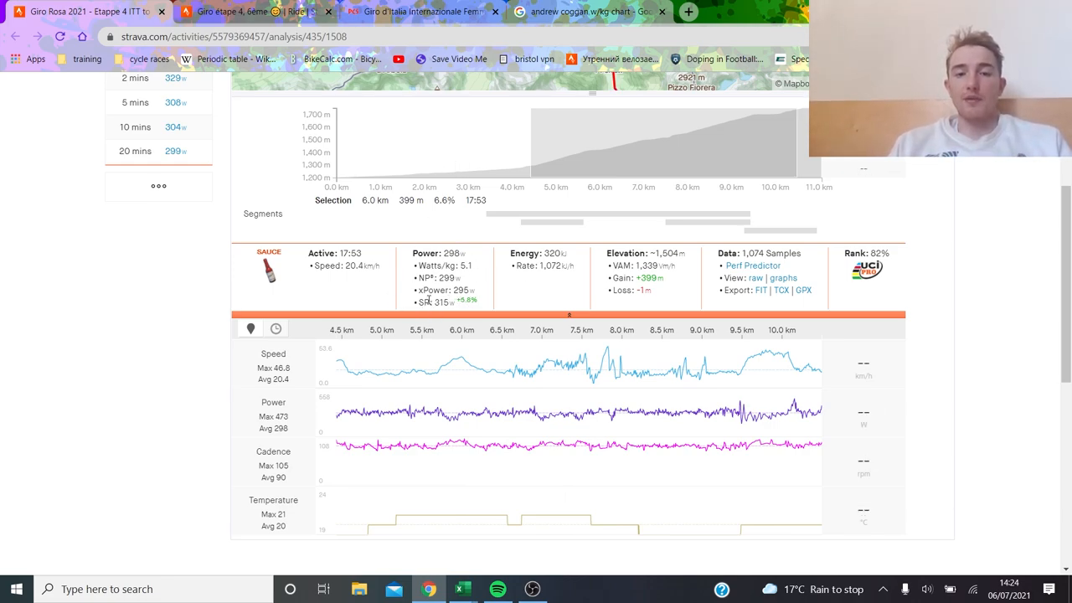
{"action": "mouse_move", "coordinate": [466, 300]}
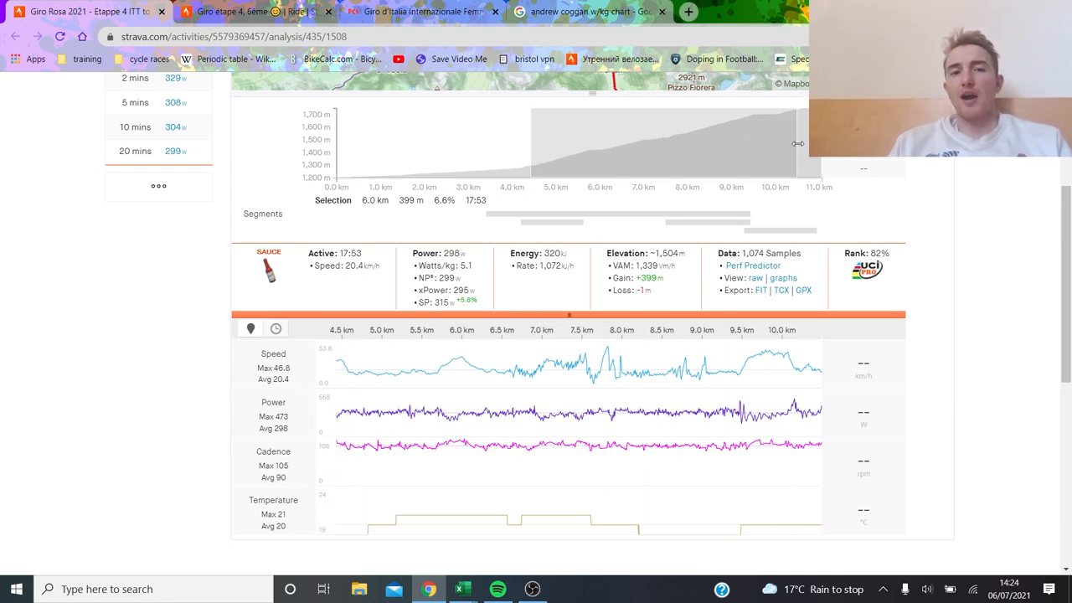
{"action": "mouse_move", "coordinate": [336, 139]}
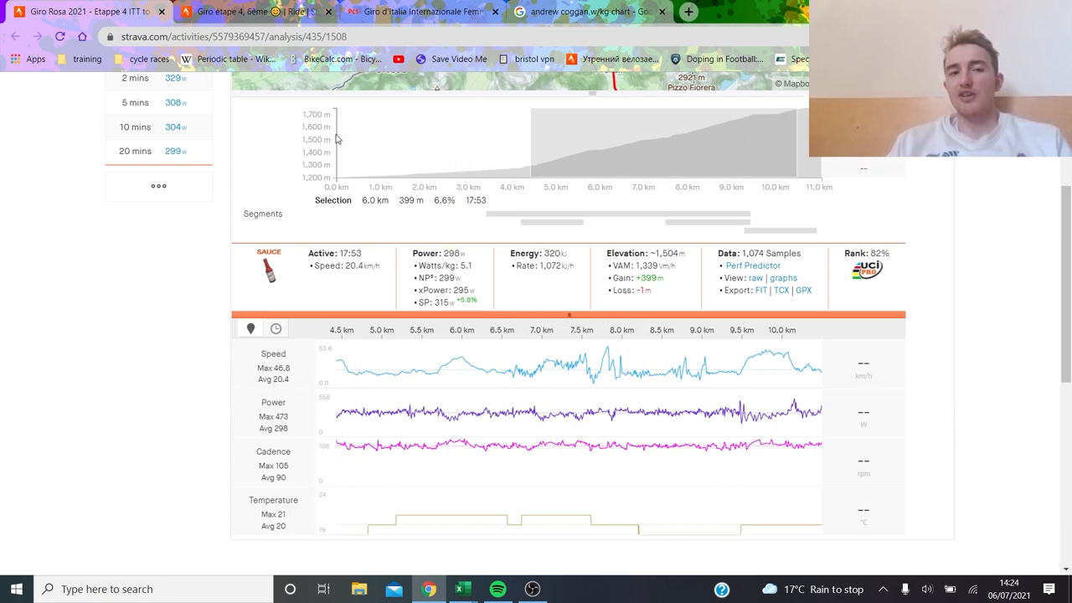
{"action": "mouse_move", "coordinate": [467, 158]}
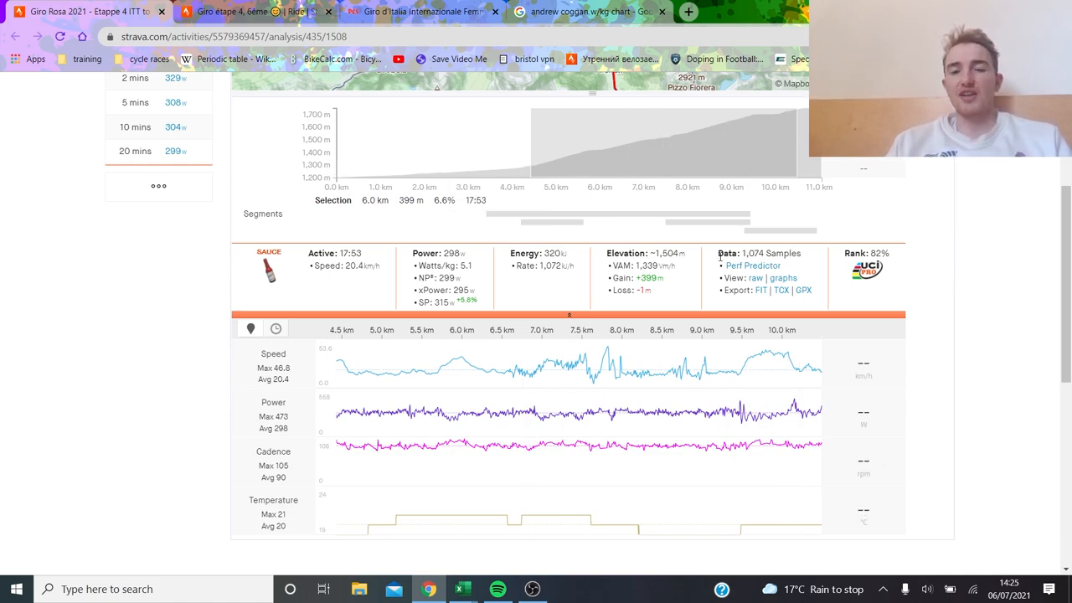
{"action": "mouse_move", "coordinate": [542, 423]}
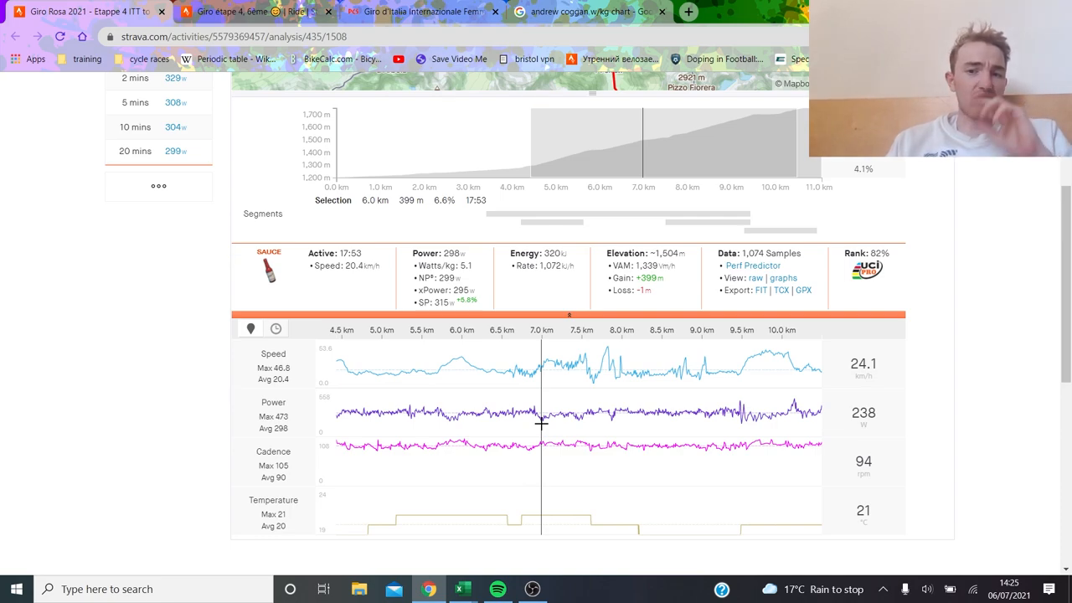
{"action": "mouse_move", "coordinate": [420, 431]}
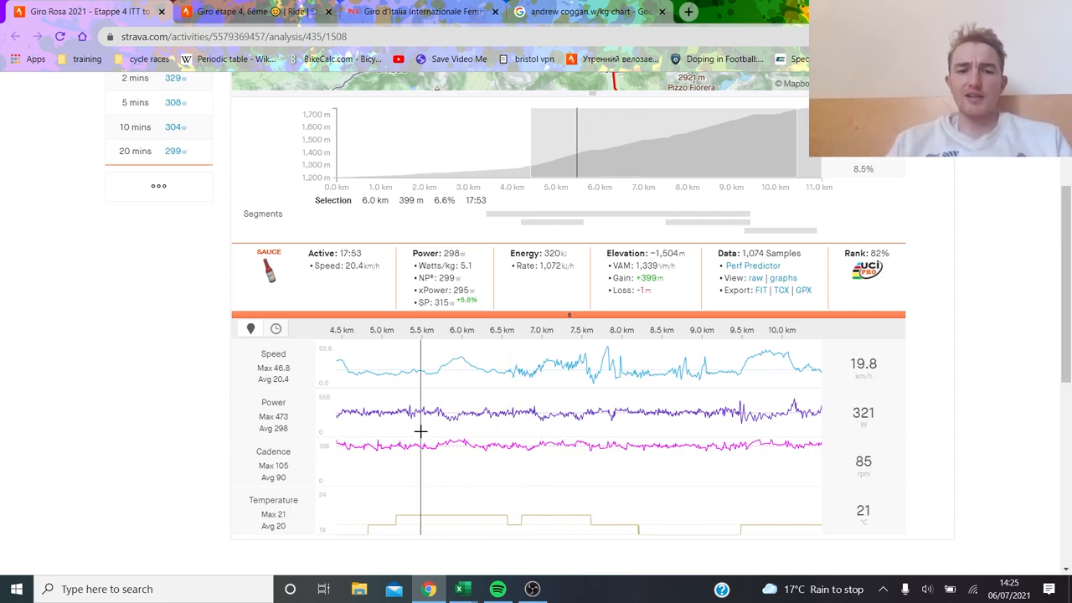
{"action": "mouse_move", "coordinate": [383, 426]}
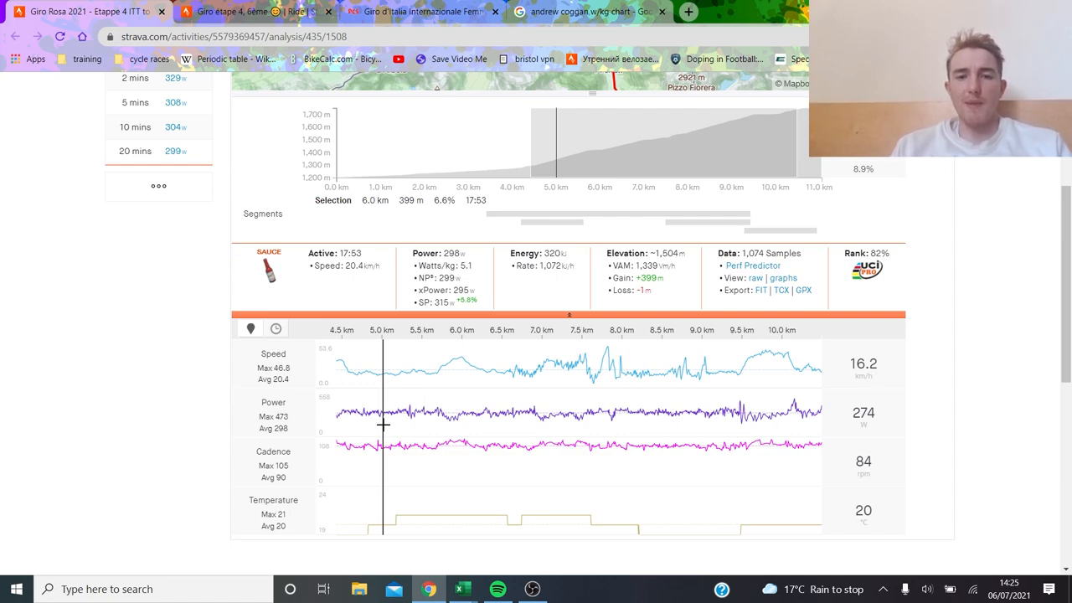
{"action": "mouse_move", "coordinate": [452, 421]}
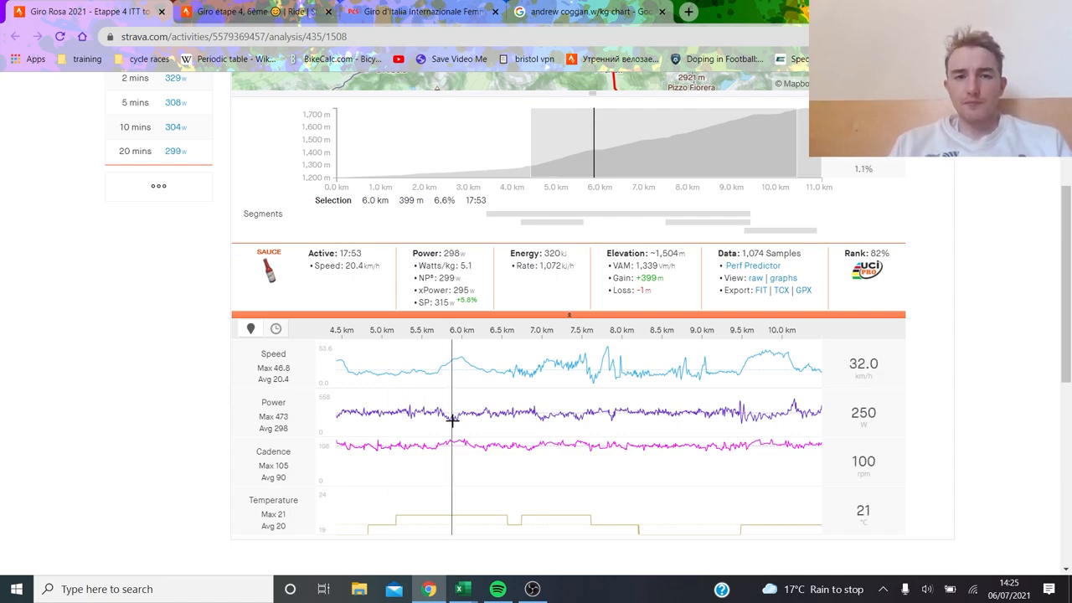
{"action": "mouse_move", "coordinate": [517, 419]}
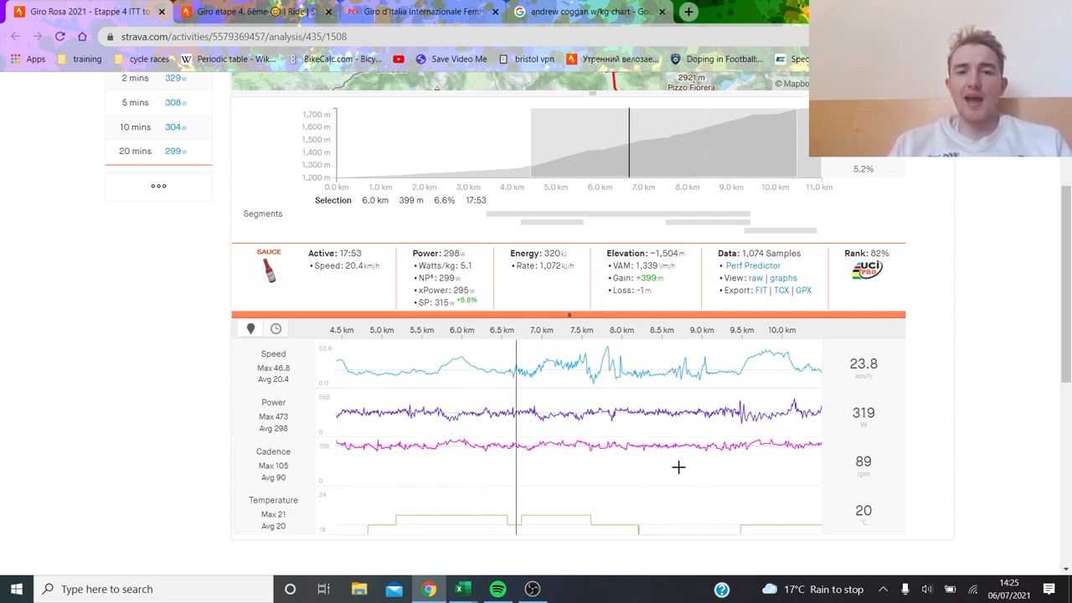
{"action": "mouse_move", "coordinate": [763, 441]}
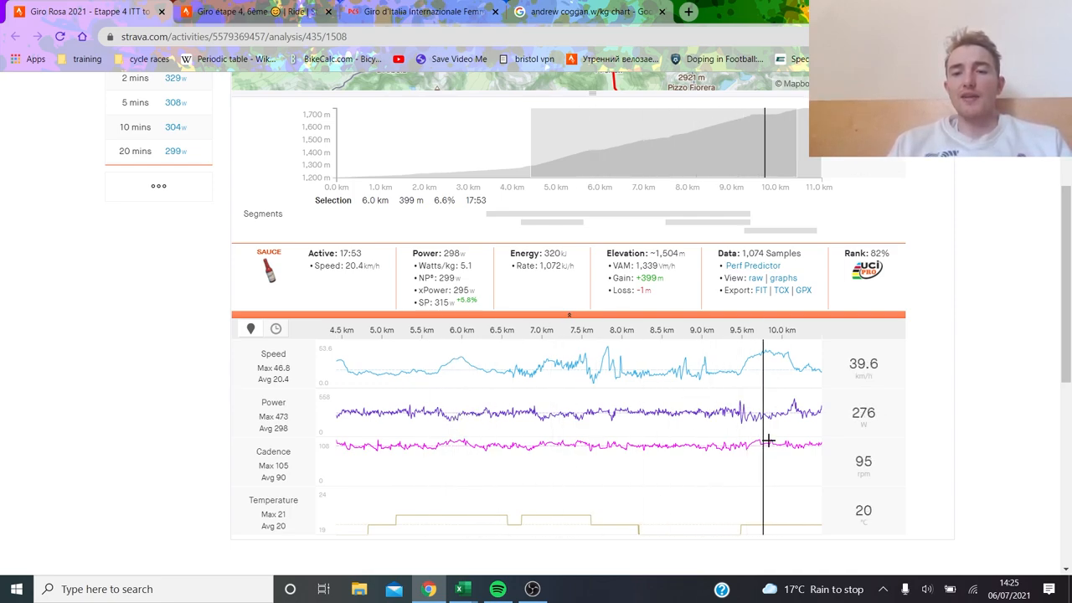
{"action": "mouse_move", "coordinate": [748, 441]}
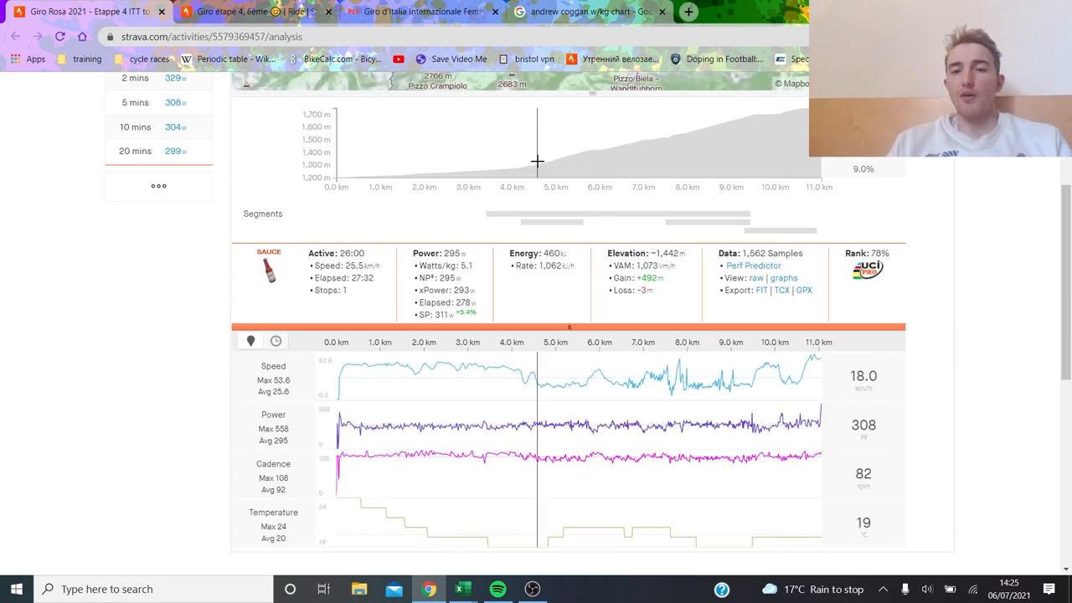
{"action": "left_click_drag", "start_coordinate": [536, 142], "coordinate": [804, 142]}
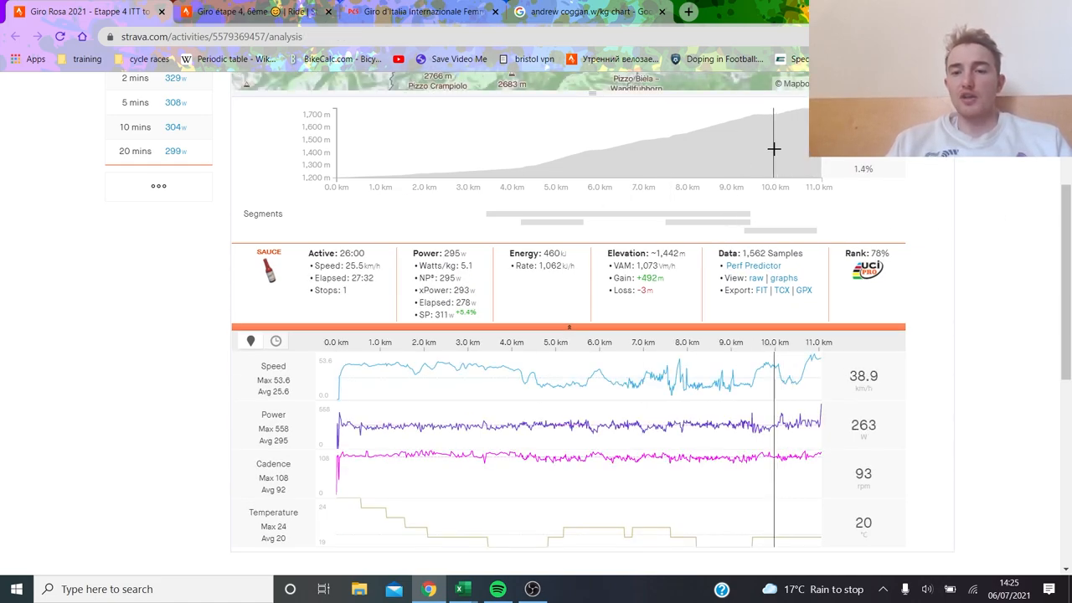
{"action": "mouse_move", "coordinate": [817, 419]}
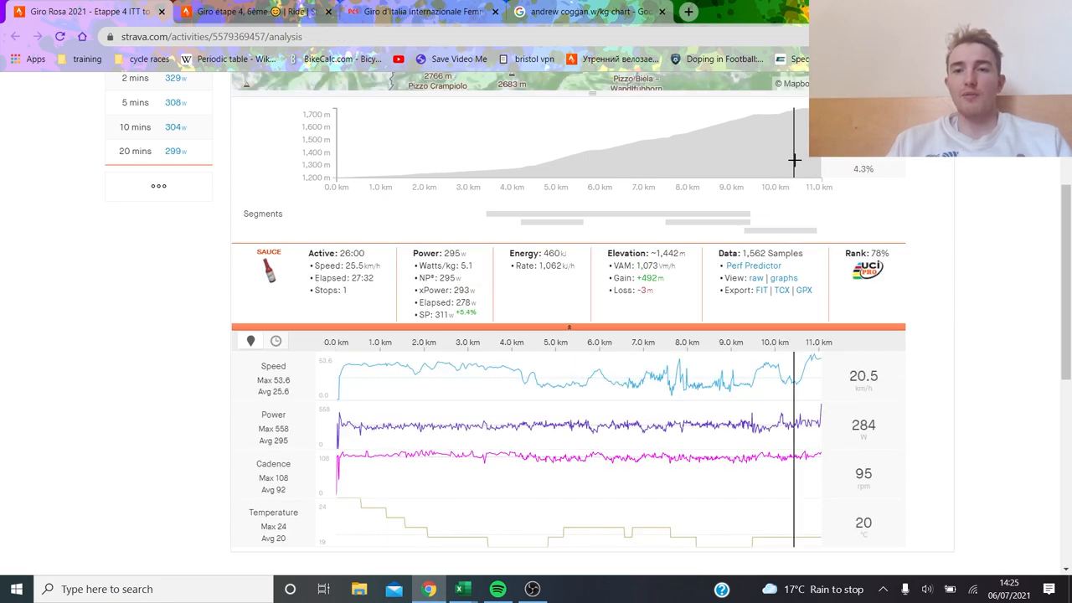
{"action": "mouse_move", "coordinate": [526, 344]}
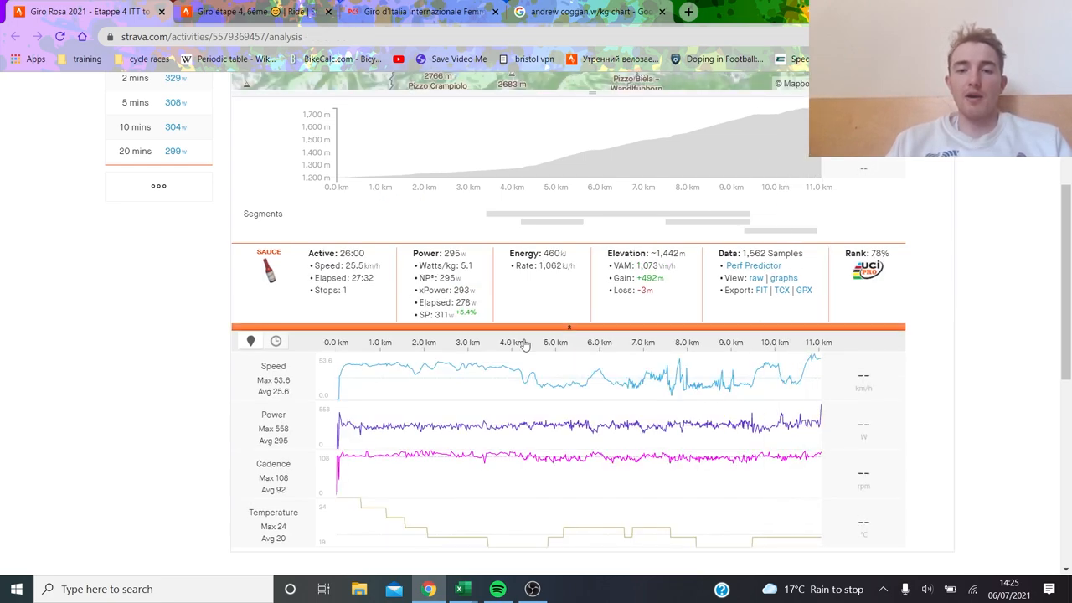
{"action": "mouse_move", "coordinate": [491, 305]}
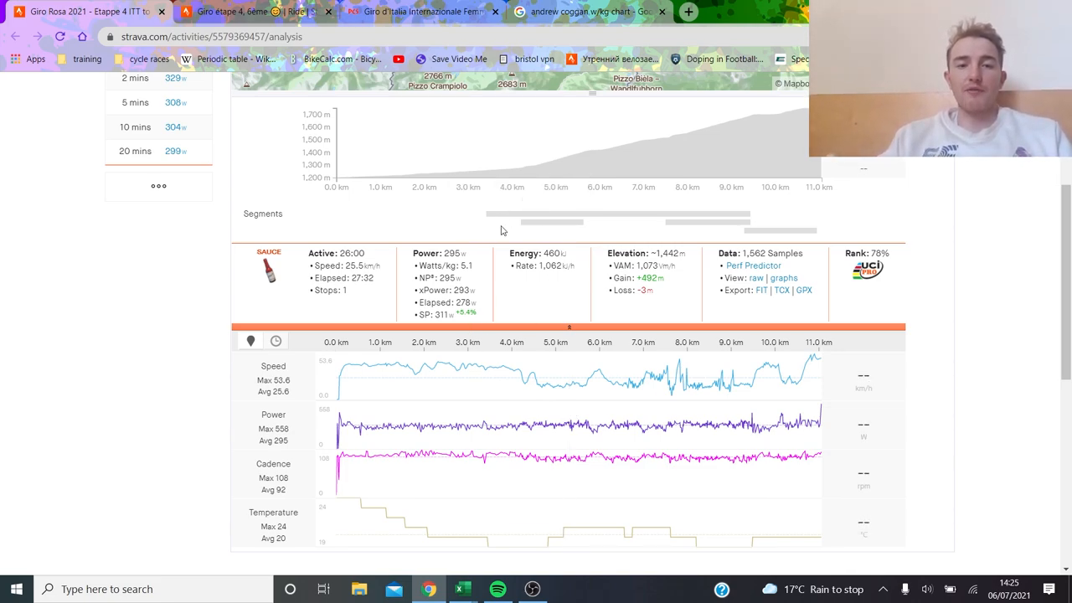
Step: Return to ProCyclingStats Stage 4 results, won by Van der Breggen in 24:57
{"action": "left_click", "coordinate": [419, 11]}
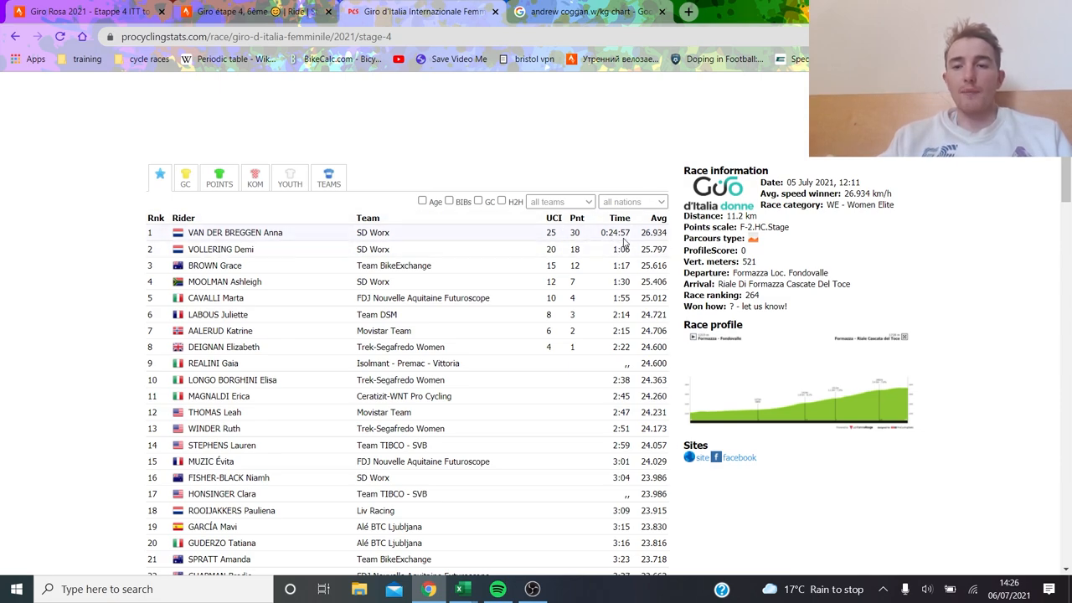
{"action": "mouse_move", "coordinate": [608, 230]}
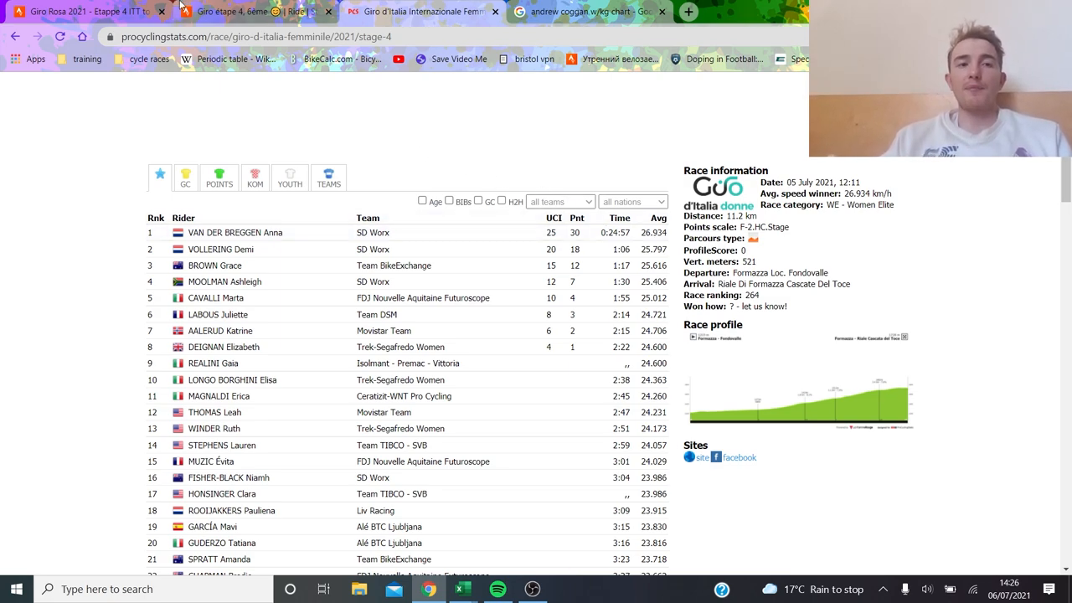
{"action": "left_click", "coordinate": [268, 12]}
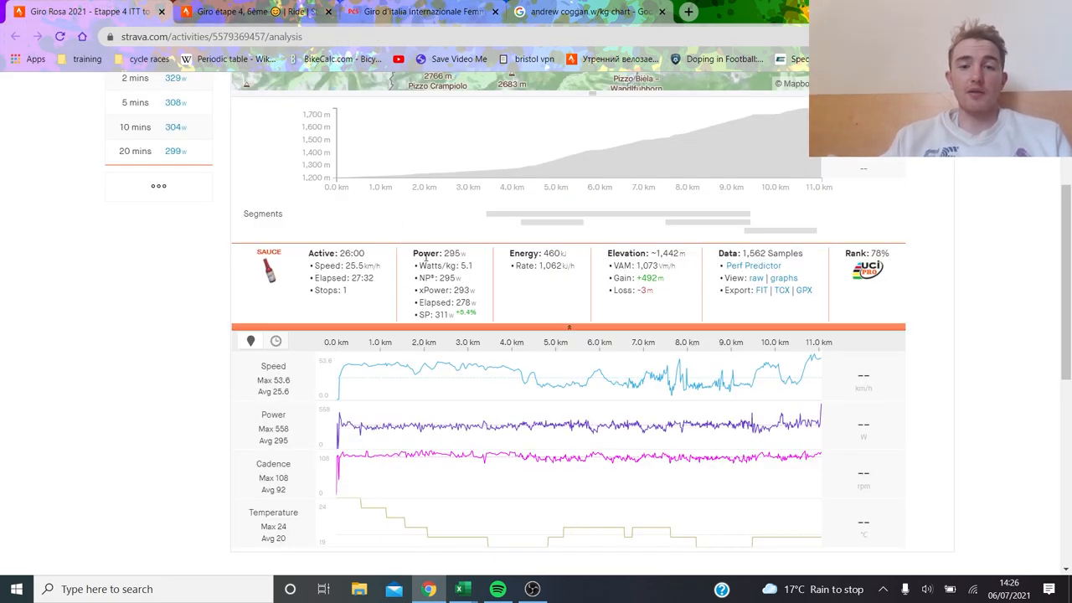
{"action": "mouse_move", "coordinate": [617, 216]}
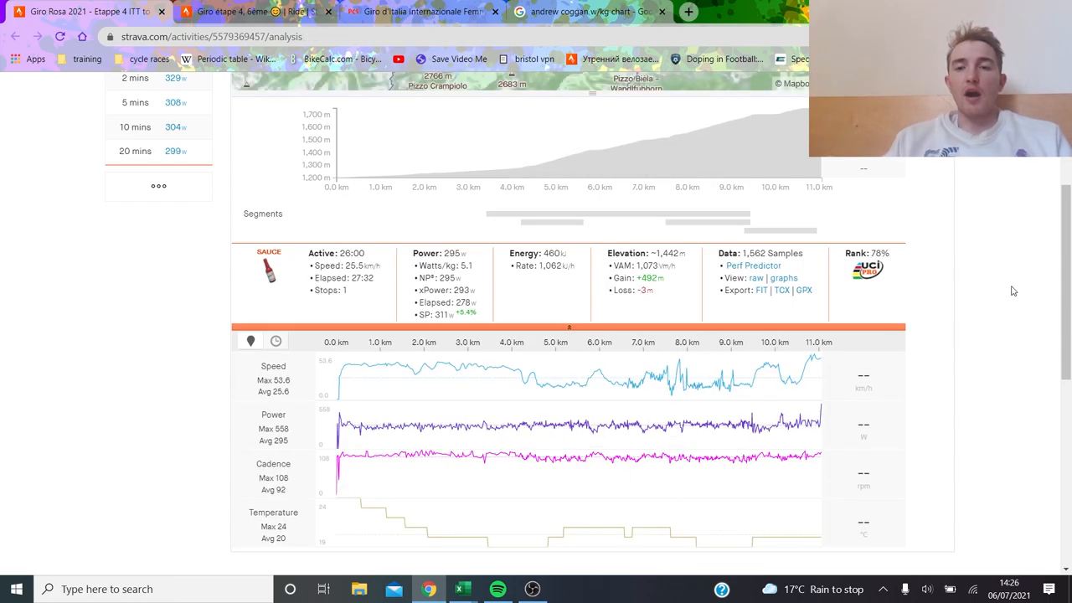
{"action": "left_click", "coordinate": [144, 147]}
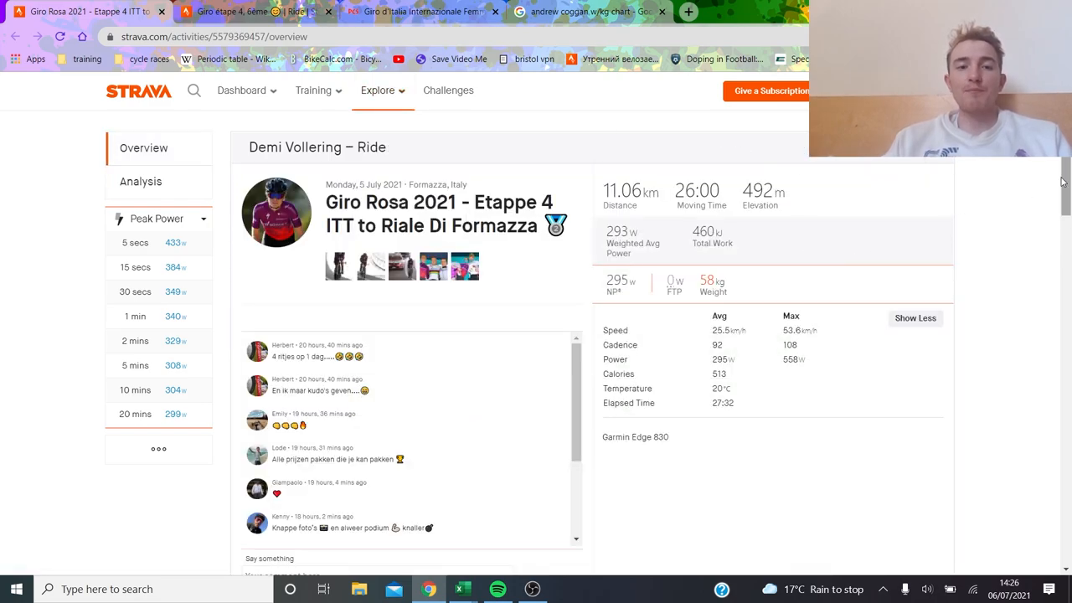
{"action": "left_click", "coordinate": [423, 11]}
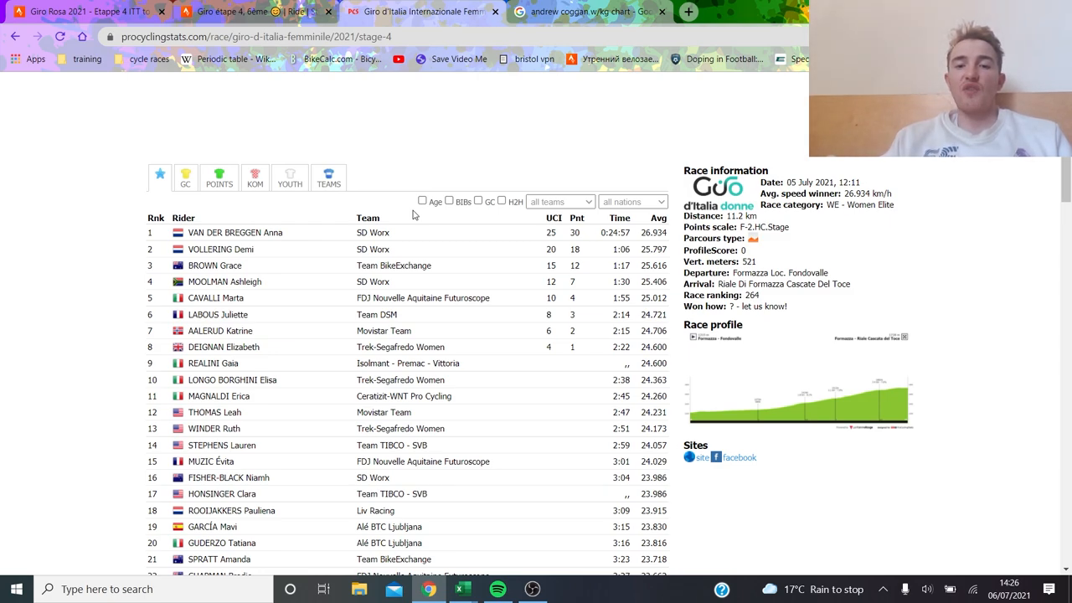
{"action": "mouse_move", "coordinate": [518, 224]}
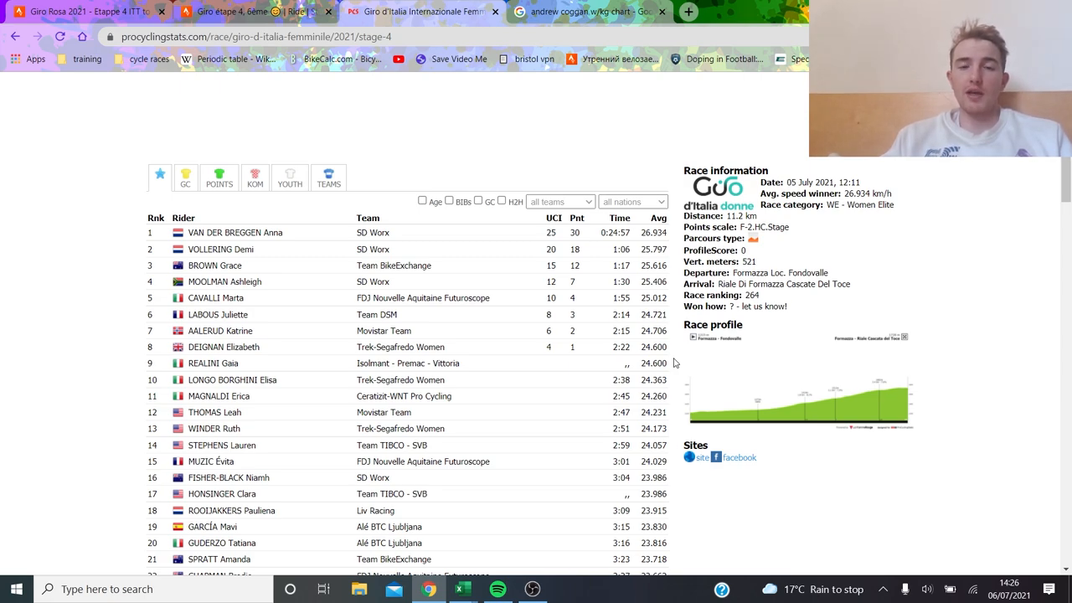
{"action": "mouse_move", "coordinate": [879, 341]}
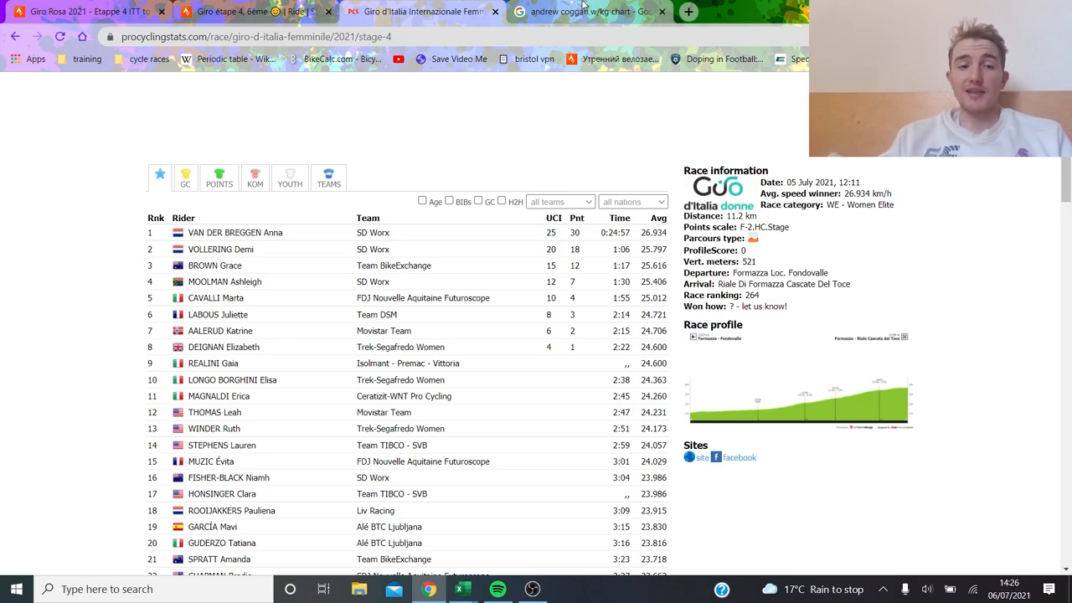
{"action": "mouse_move", "coordinate": [516, 413]}
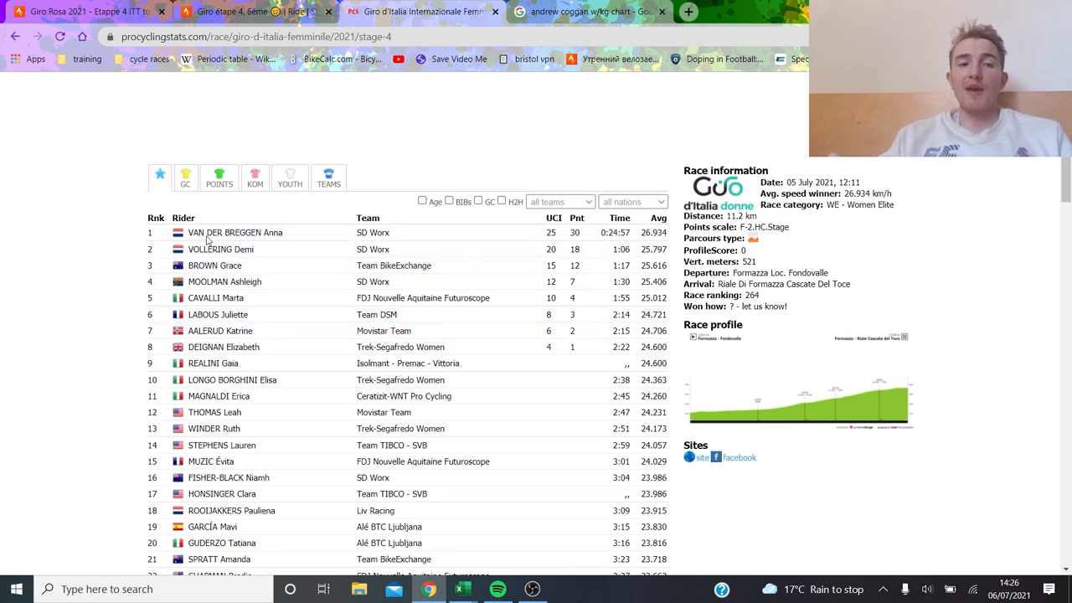
{"action": "mouse_move", "coordinate": [435, 309]}
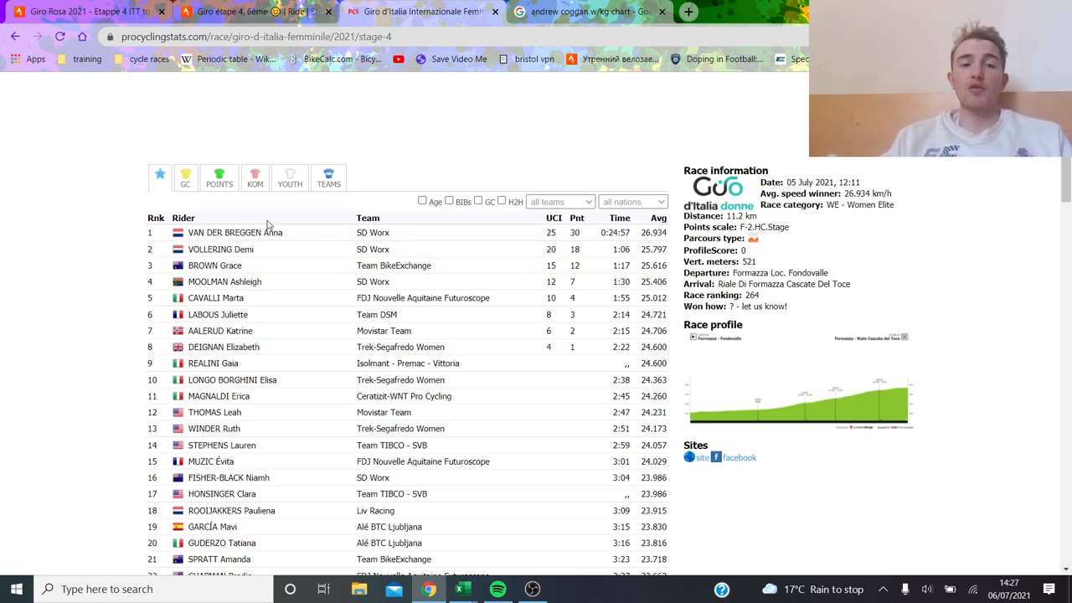
{"action": "mouse_move", "coordinate": [436, 243]}
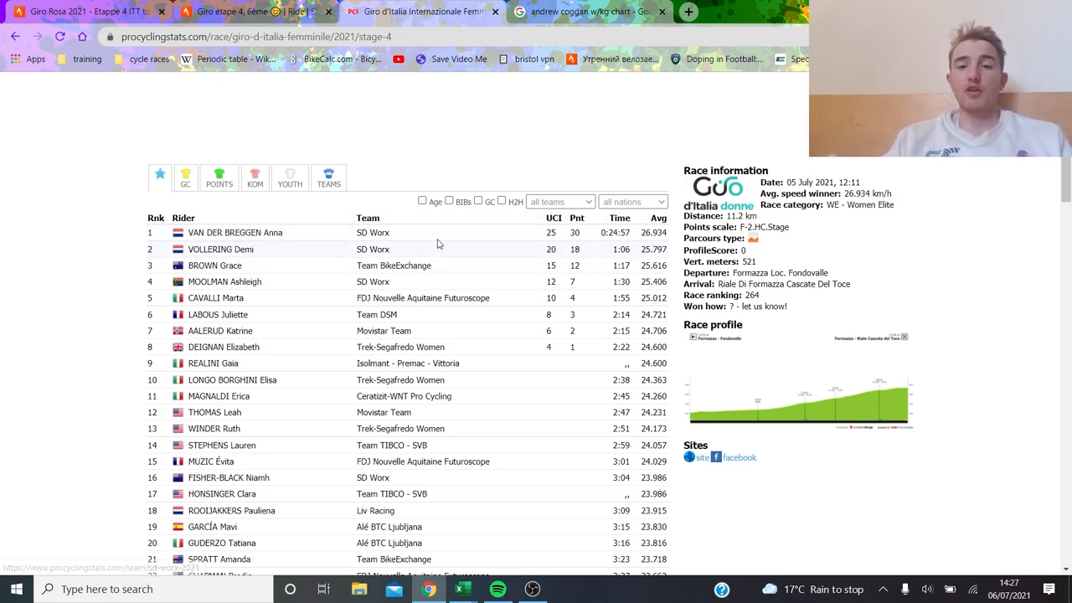
{"action": "mouse_move", "coordinate": [573, 298]}
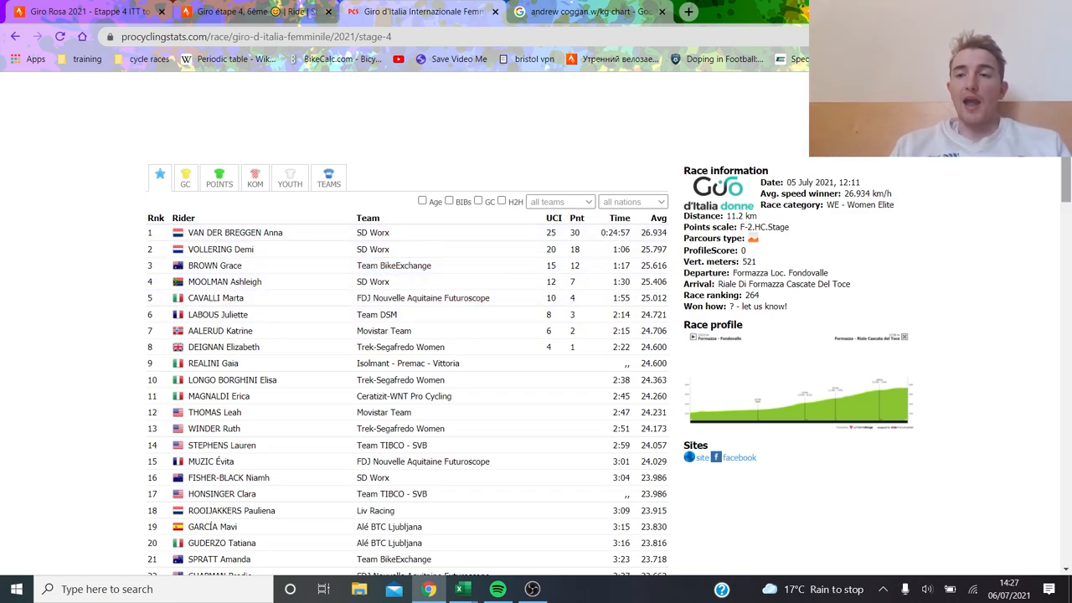
{"action": "scroll", "scroll_direction": "down", "scroll_amount": 3}
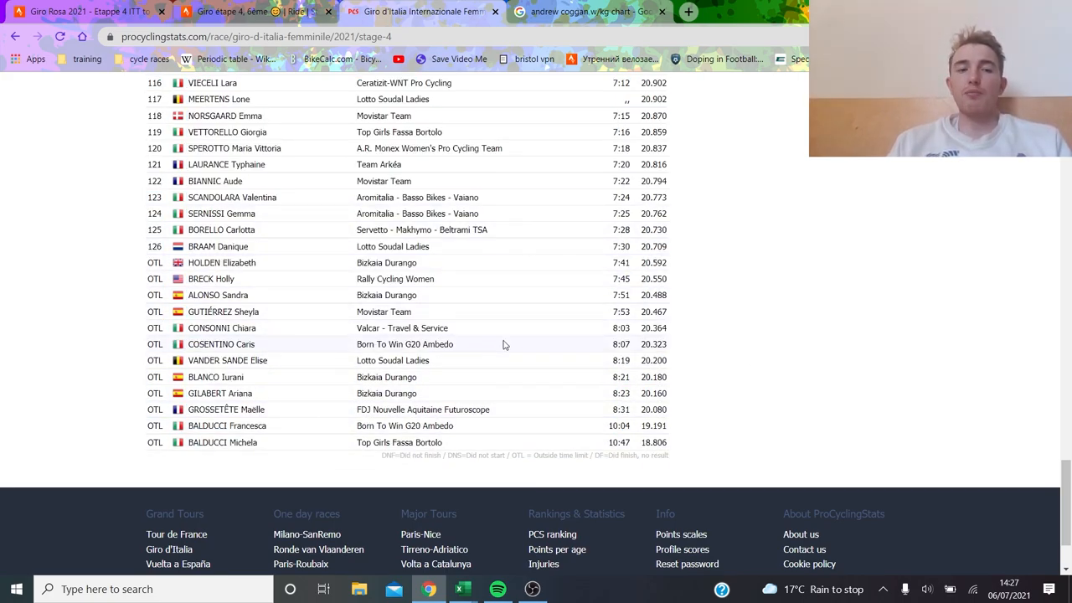
{"action": "mouse_move", "coordinate": [580, 409]}
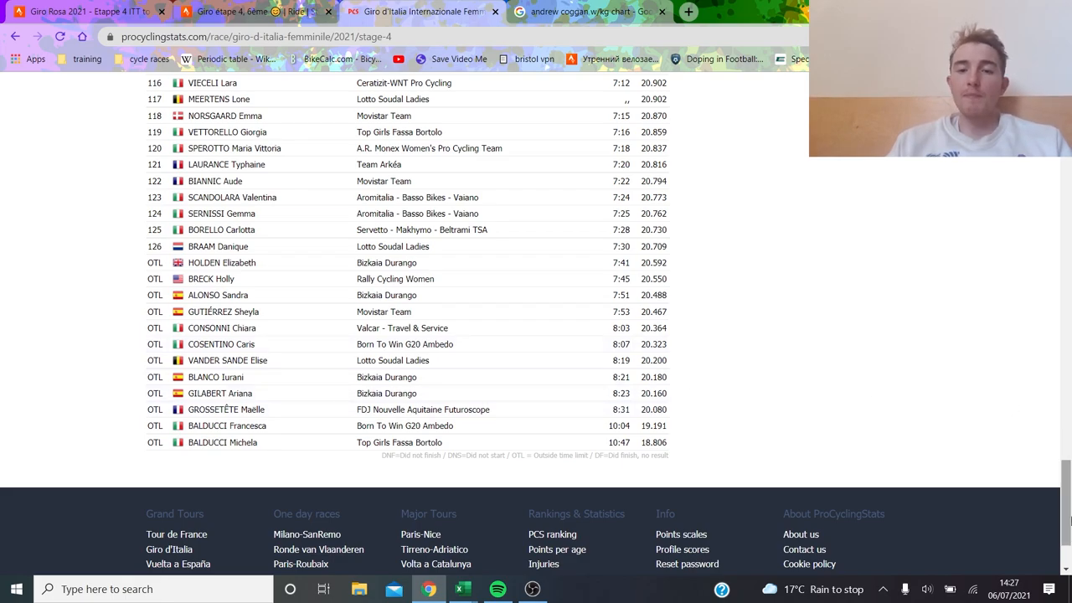
{"action": "scroll", "scroll_direction": "up", "scroll_amount": 3}
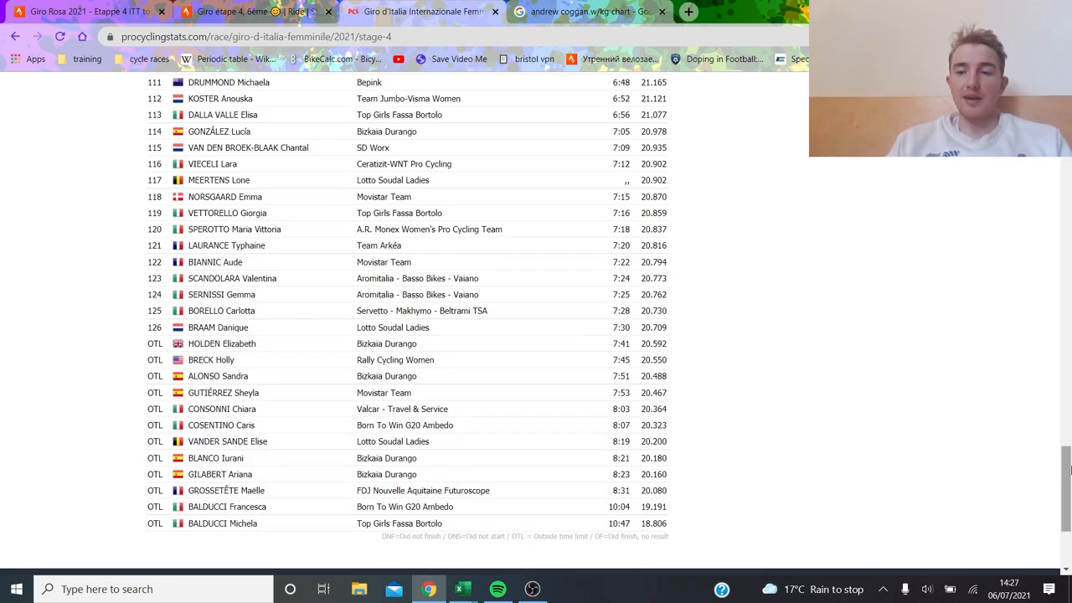
{"action": "scroll", "scroll_direction": "up", "scroll_amount": 3}
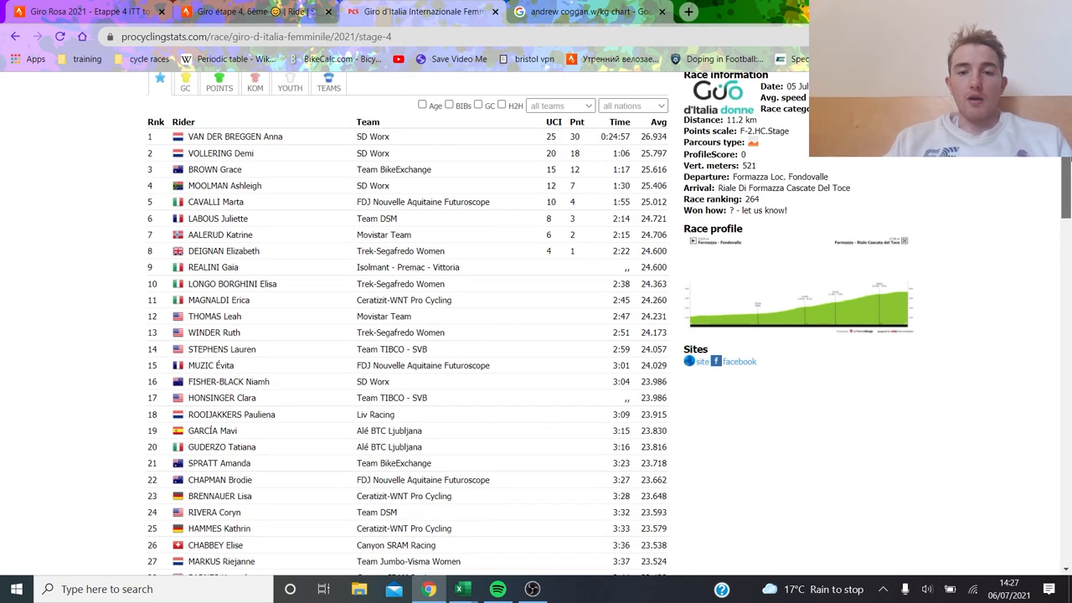
{"action": "scroll", "scroll_direction": "down", "scroll_amount": 3}
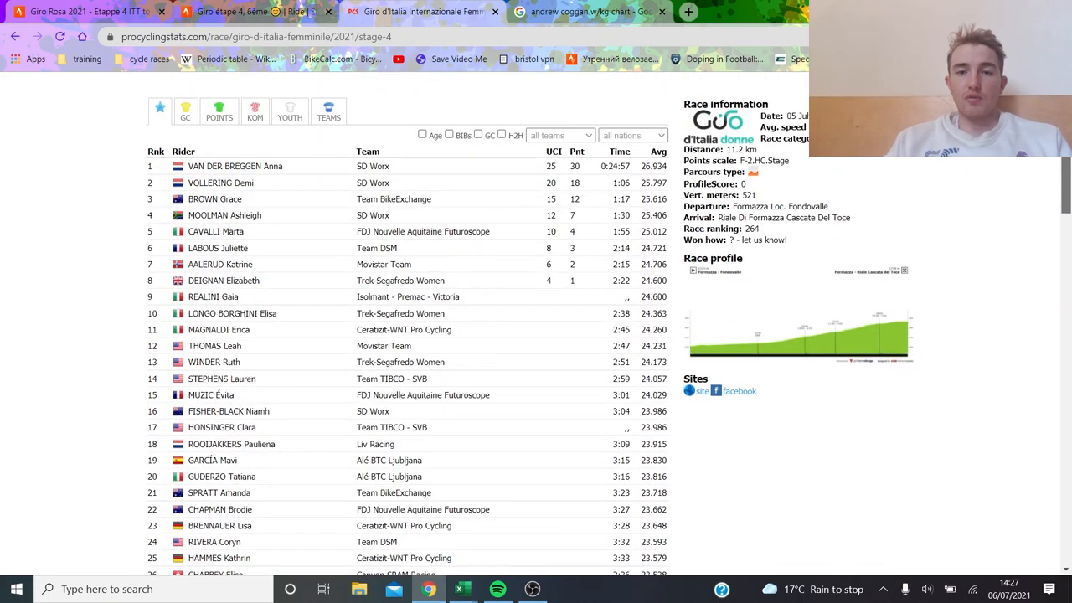
{"action": "scroll", "scroll_direction": "down", "scroll_amount": 3}
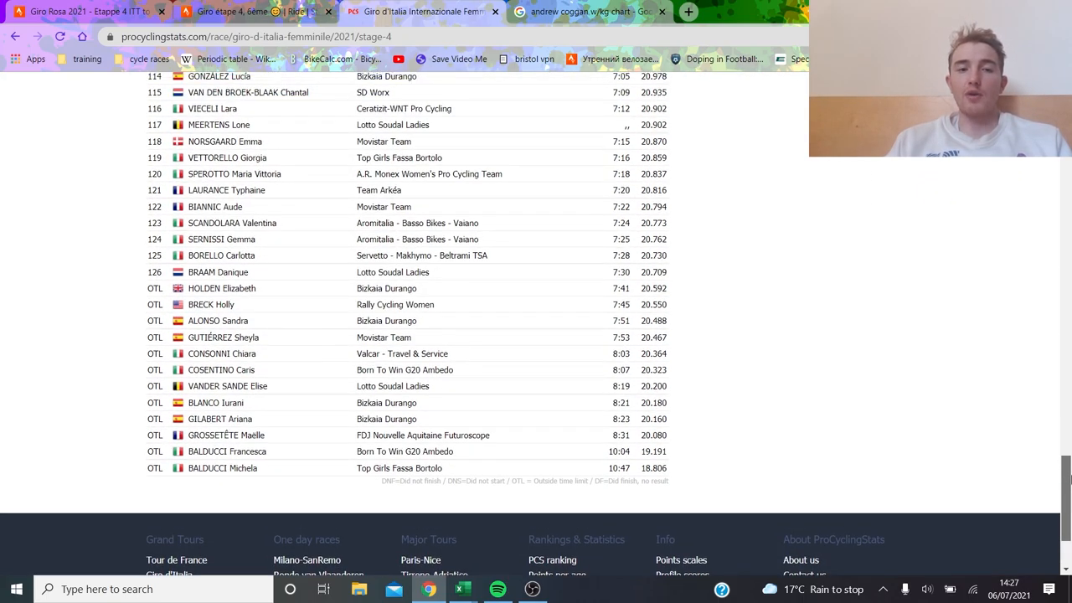
{"action": "scroll", "scroll_direction": "up", "scroll_amount": 3}
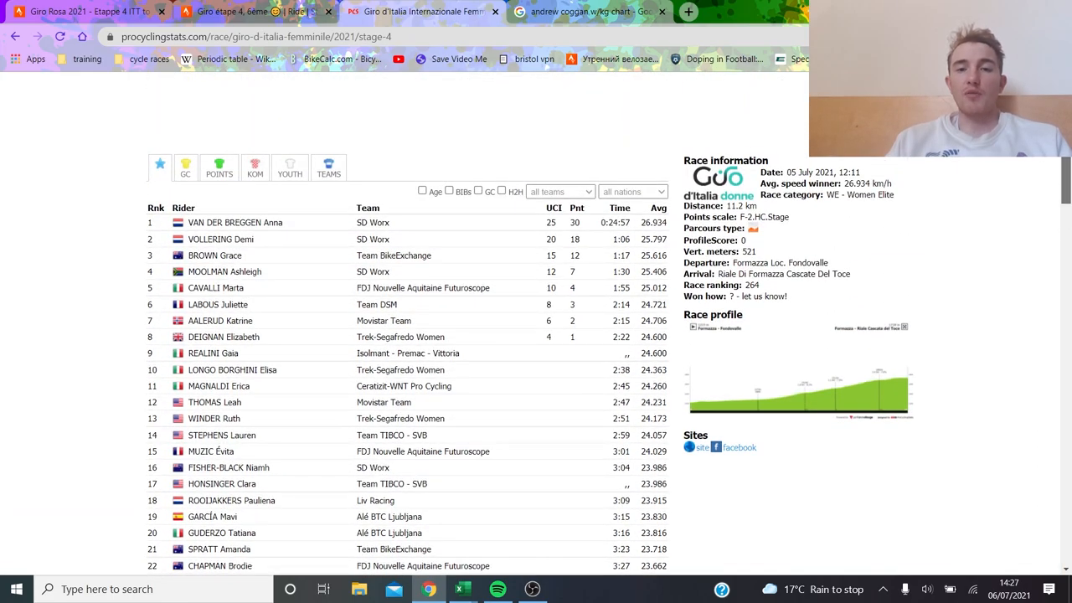
{"action": "scroll", "scroll_direction": "down", "scroll_amount": 3}
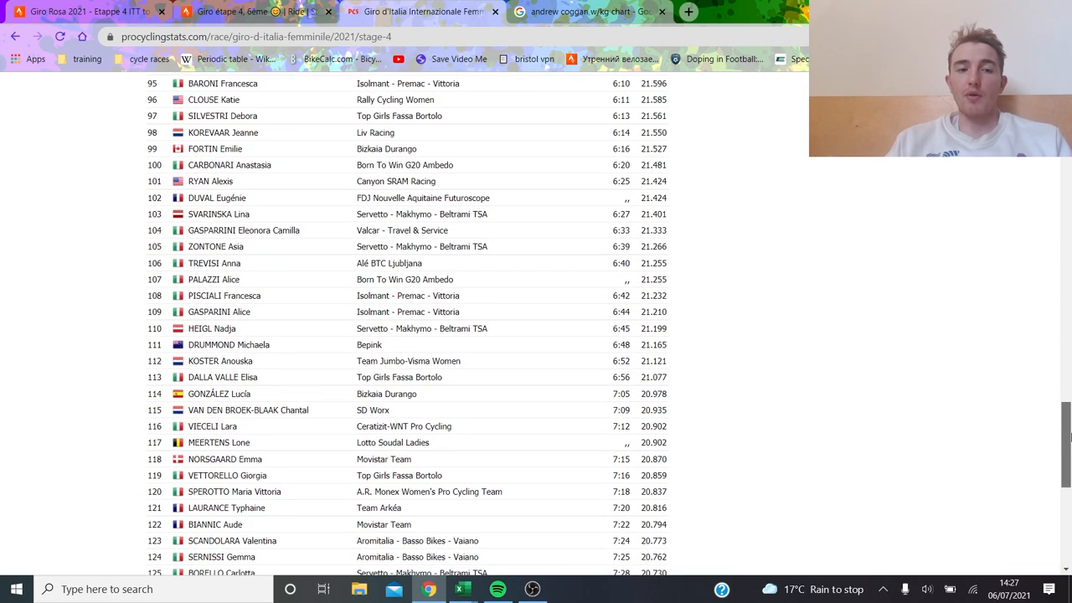
{"action": "scroll", "scroll_direction": "down", "scroll_amount": 3}
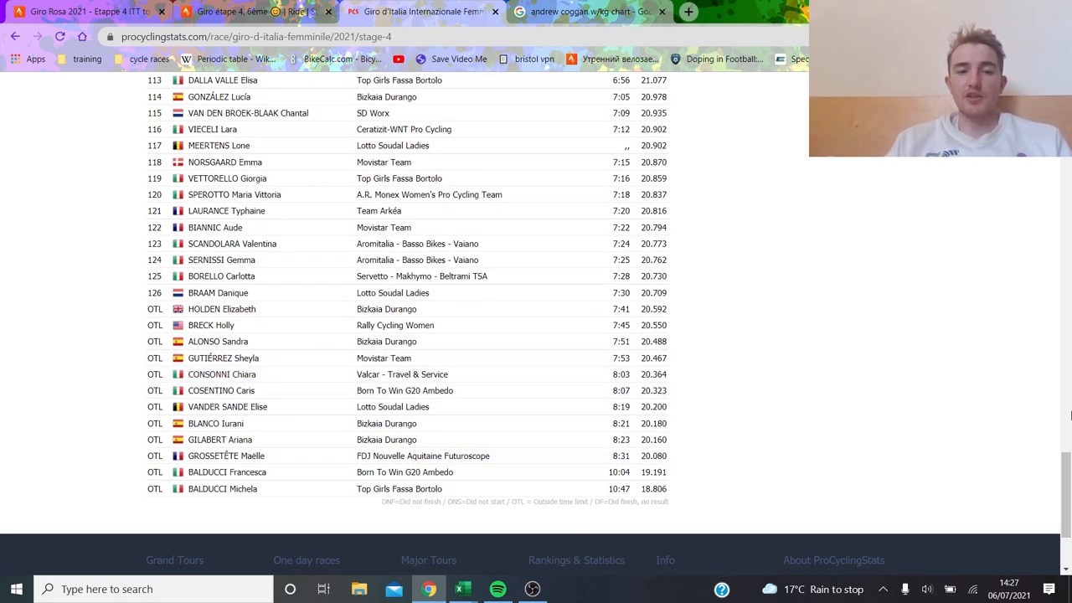
{"action": "scroll", "scroll_direction": "up", "scroll_amount": 3}
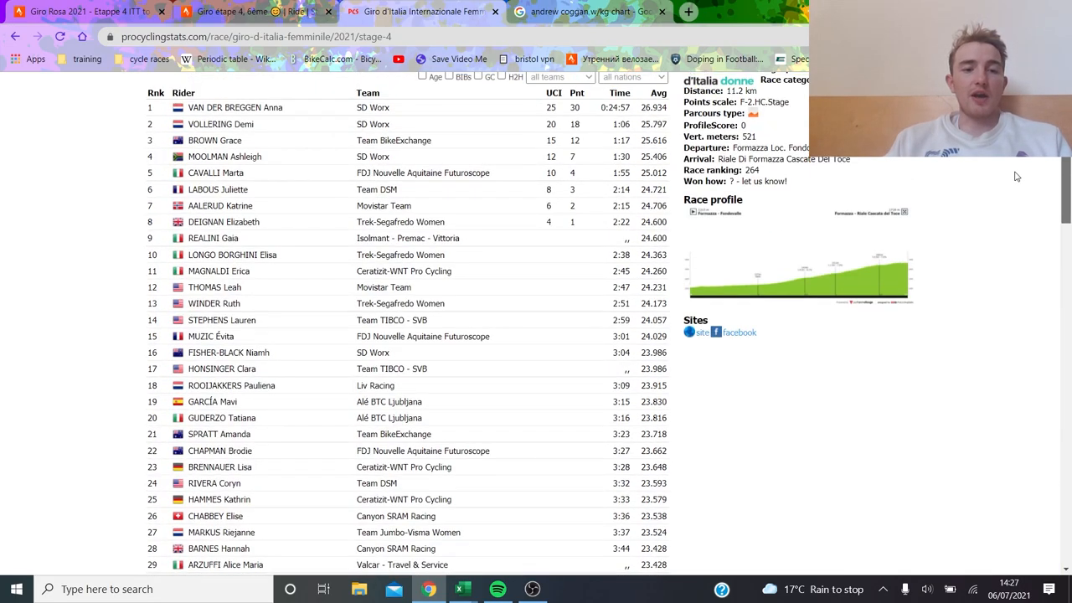
{"action": "scroll", "scroll_direction": "up", "scroll_amount": 3}
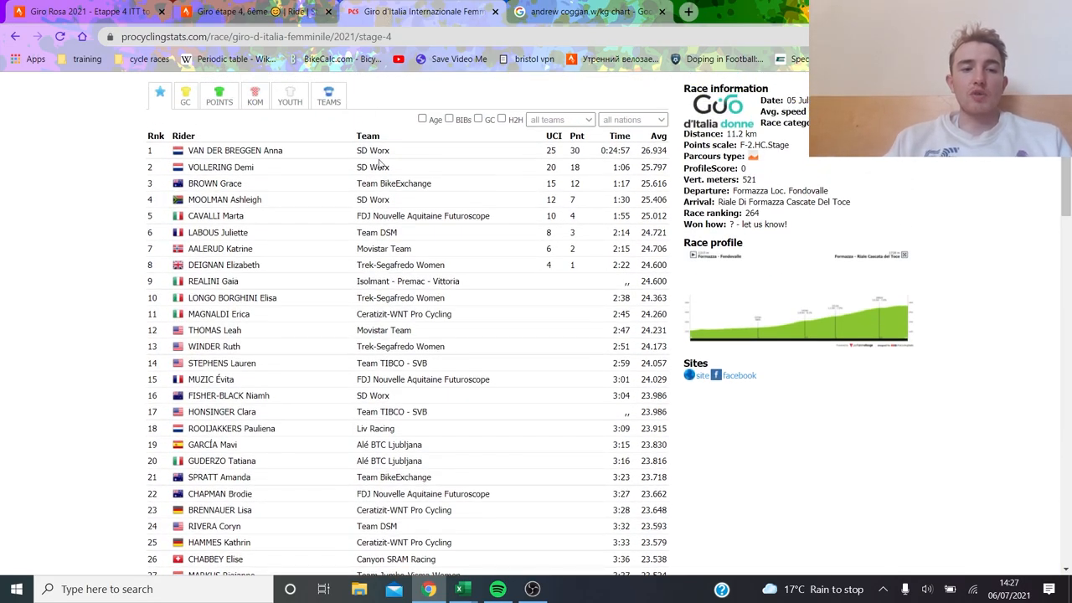
{"action": "mouse_move", "coordinate": [533, 589]}
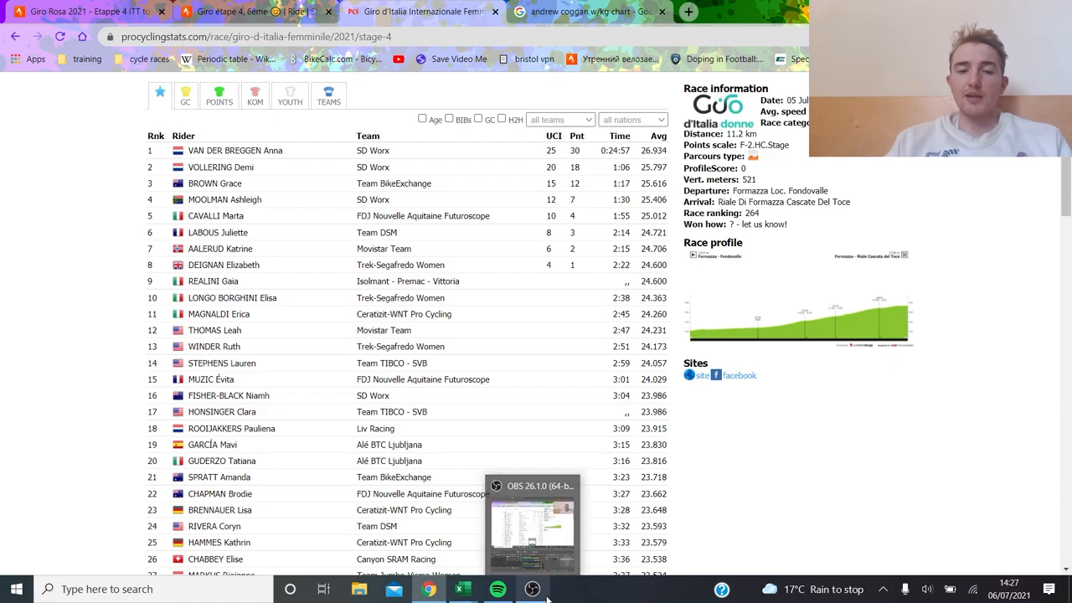